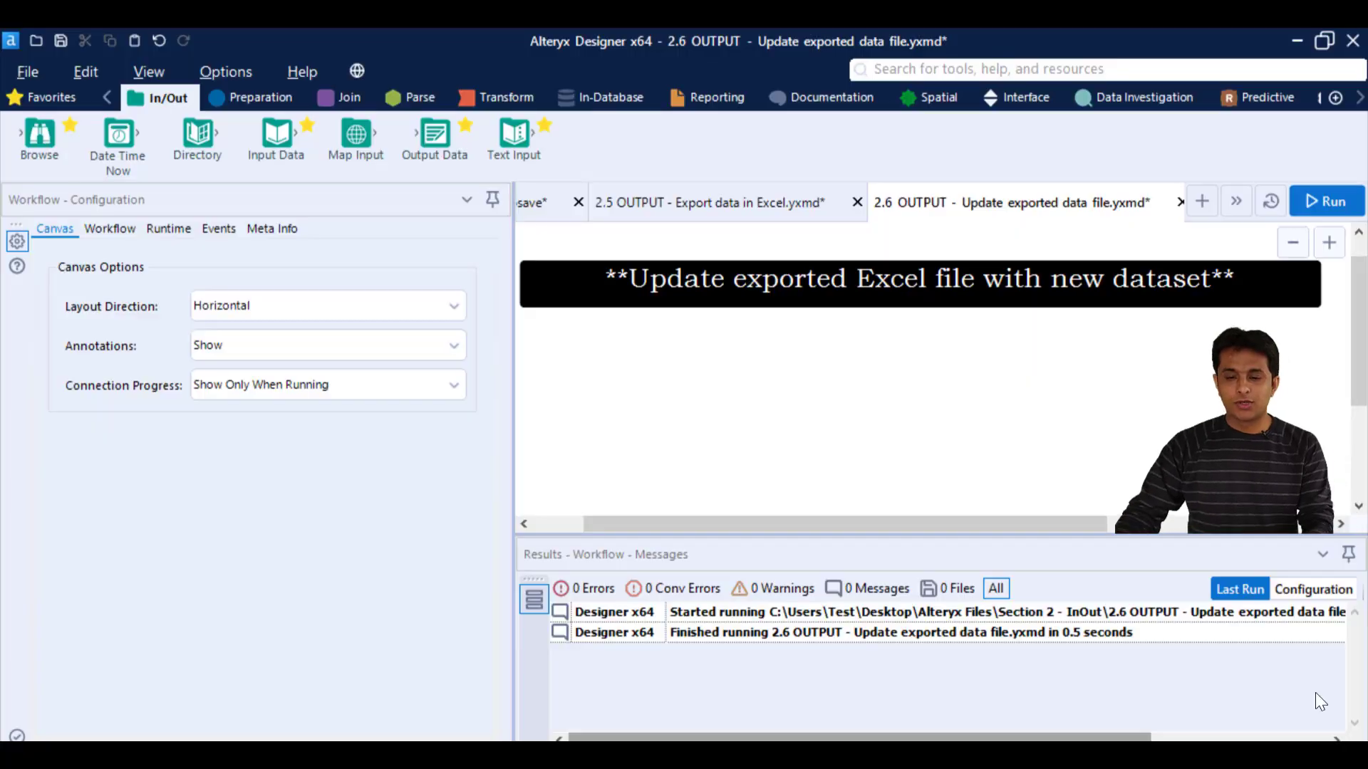
Step: Select the workflow's title comment before switching to the Append All CSV files workflow
click(899, 284)
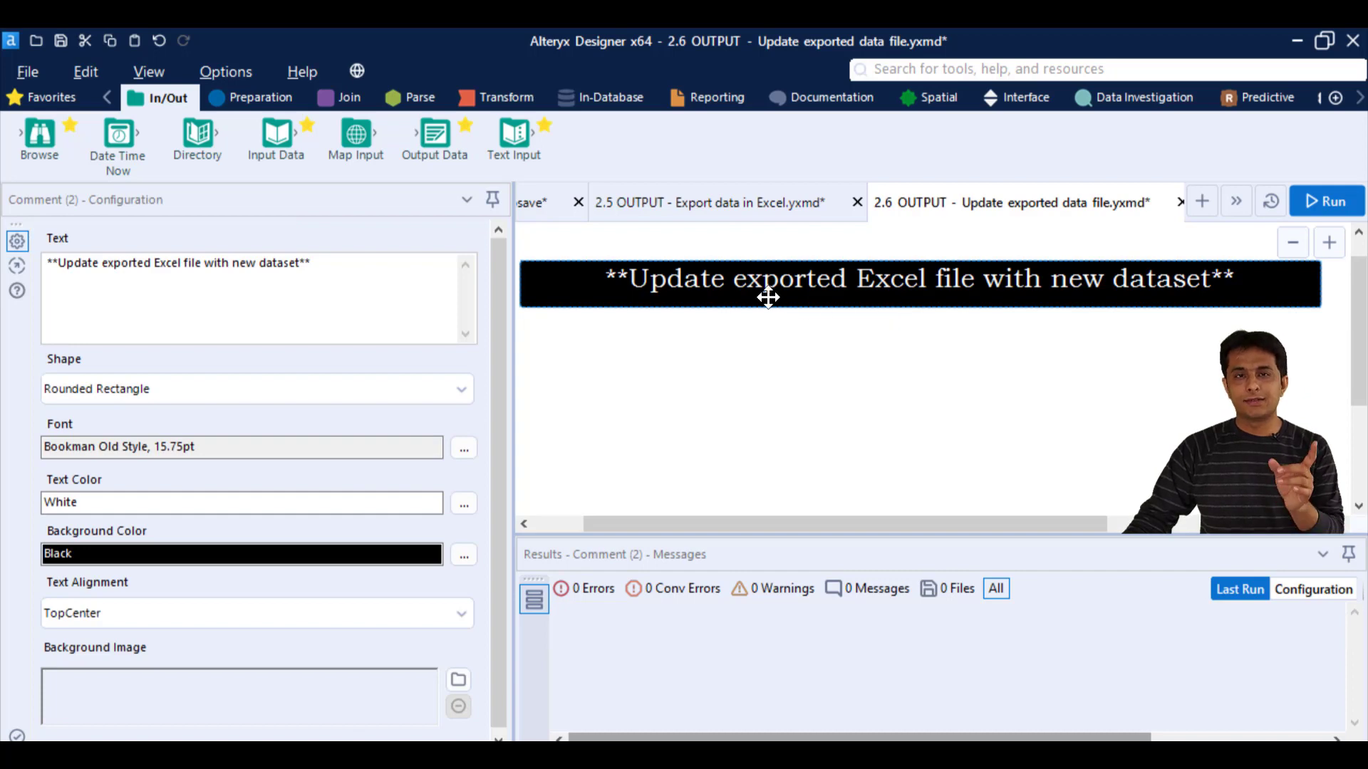
mouse_move(546, 216)
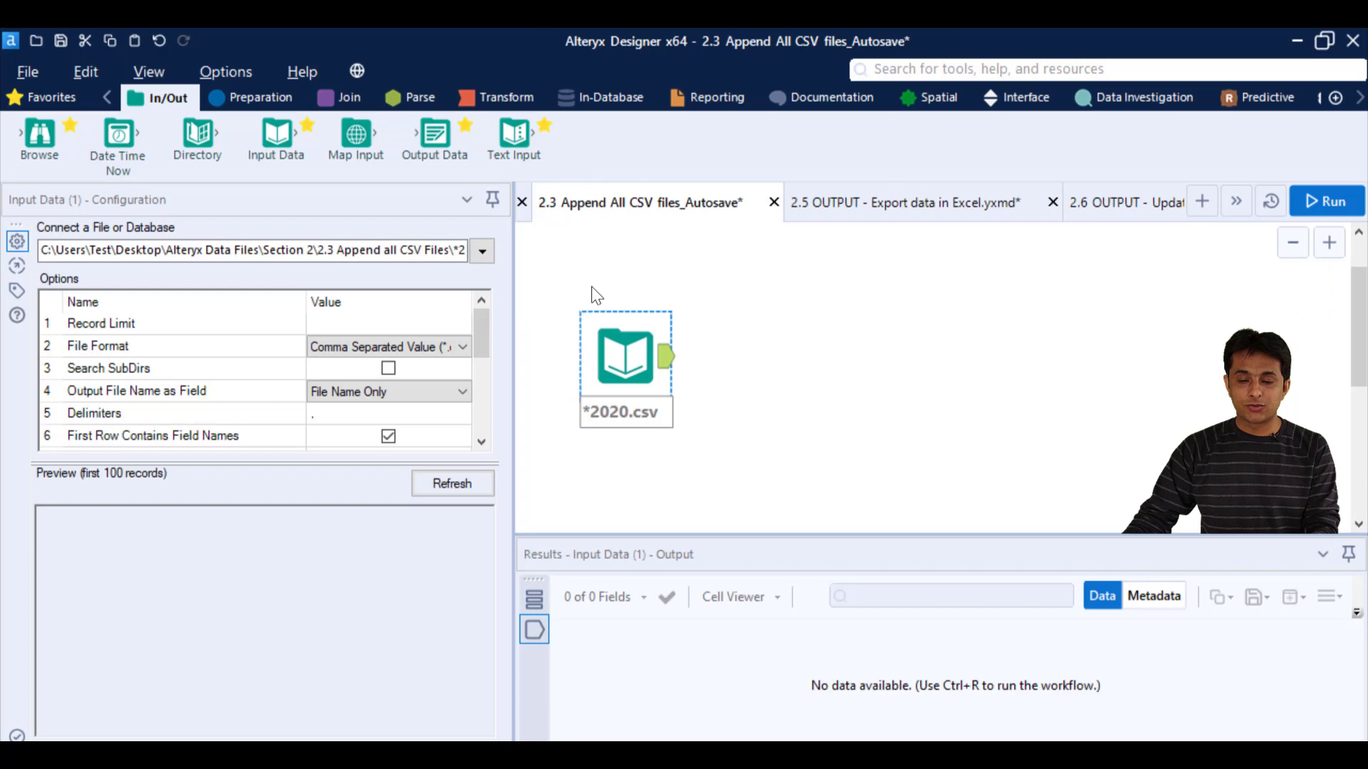
Step: Copy the 2020.csv Input Data tool and start adding an Output Data tool beside it
right_click(627, 354)
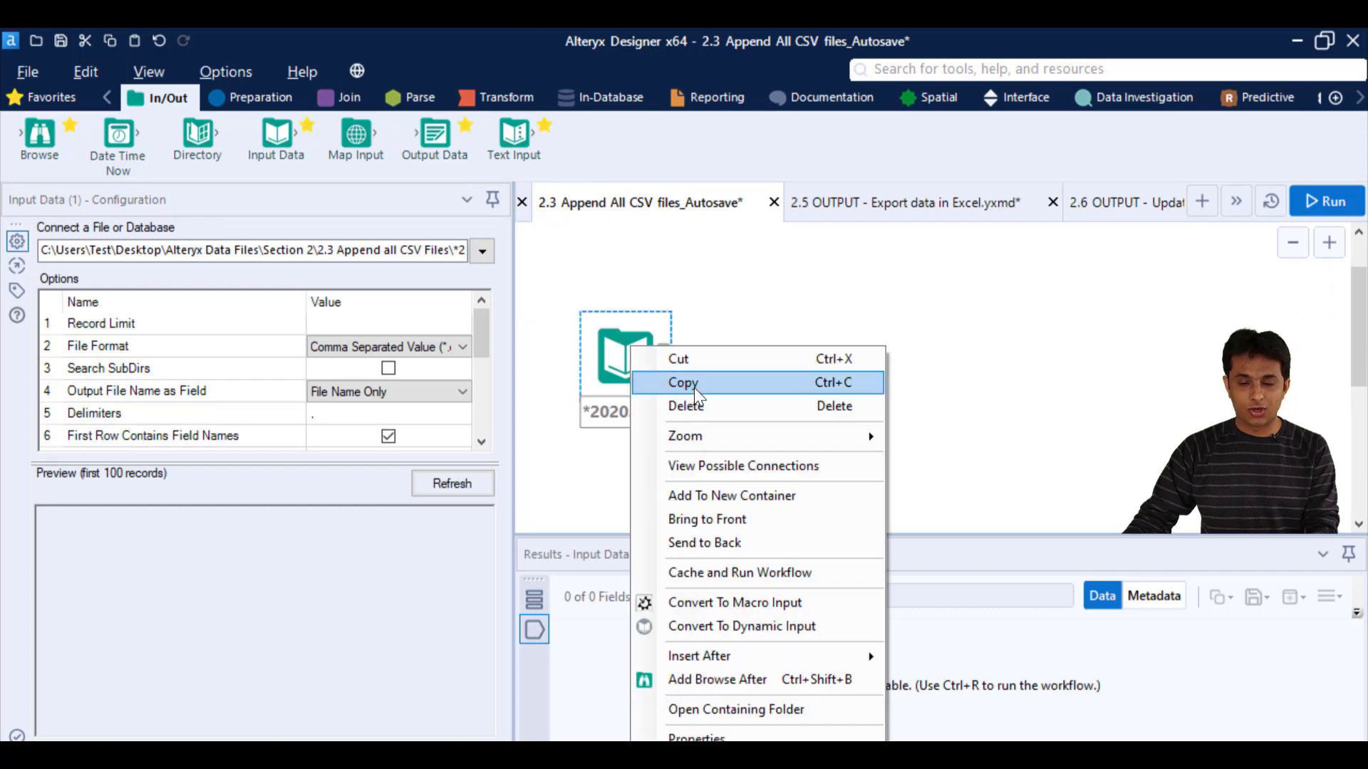
click(1126, 202)
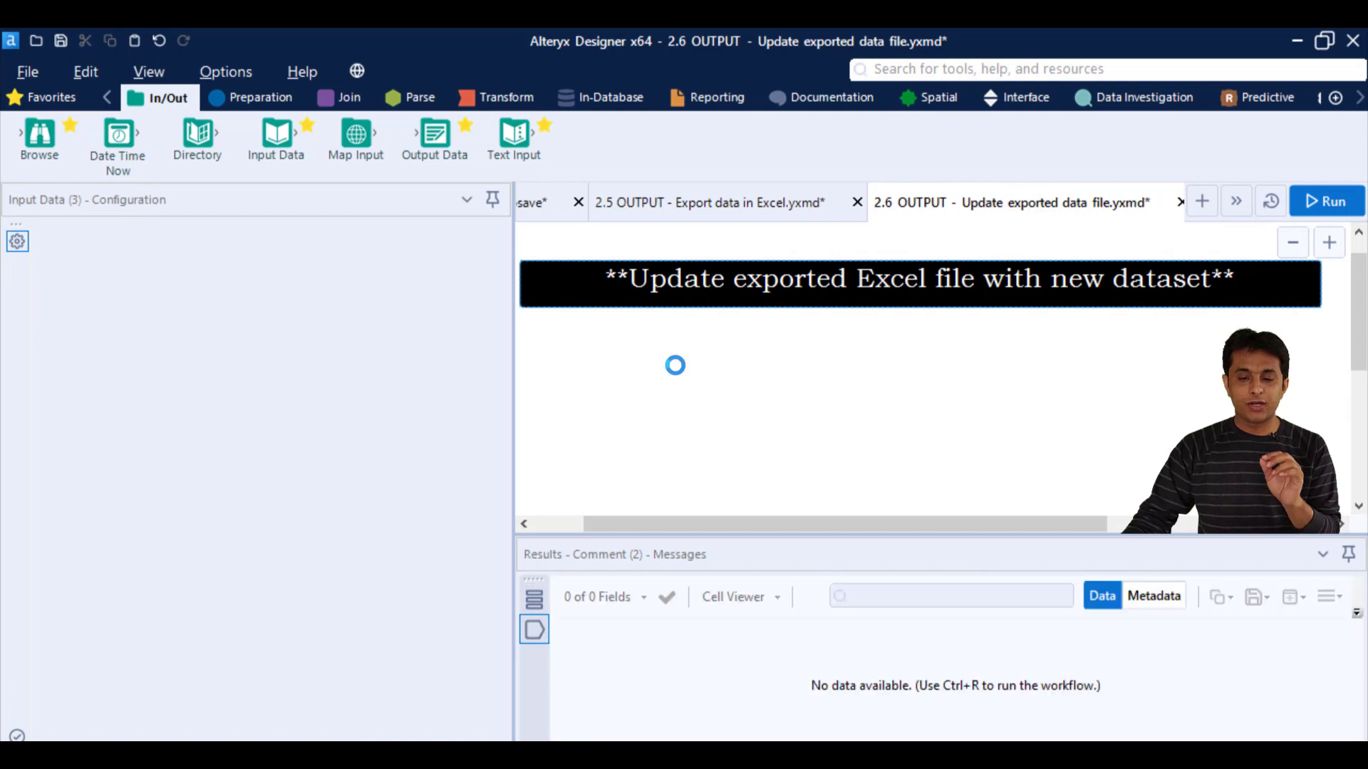
click(651, 373)
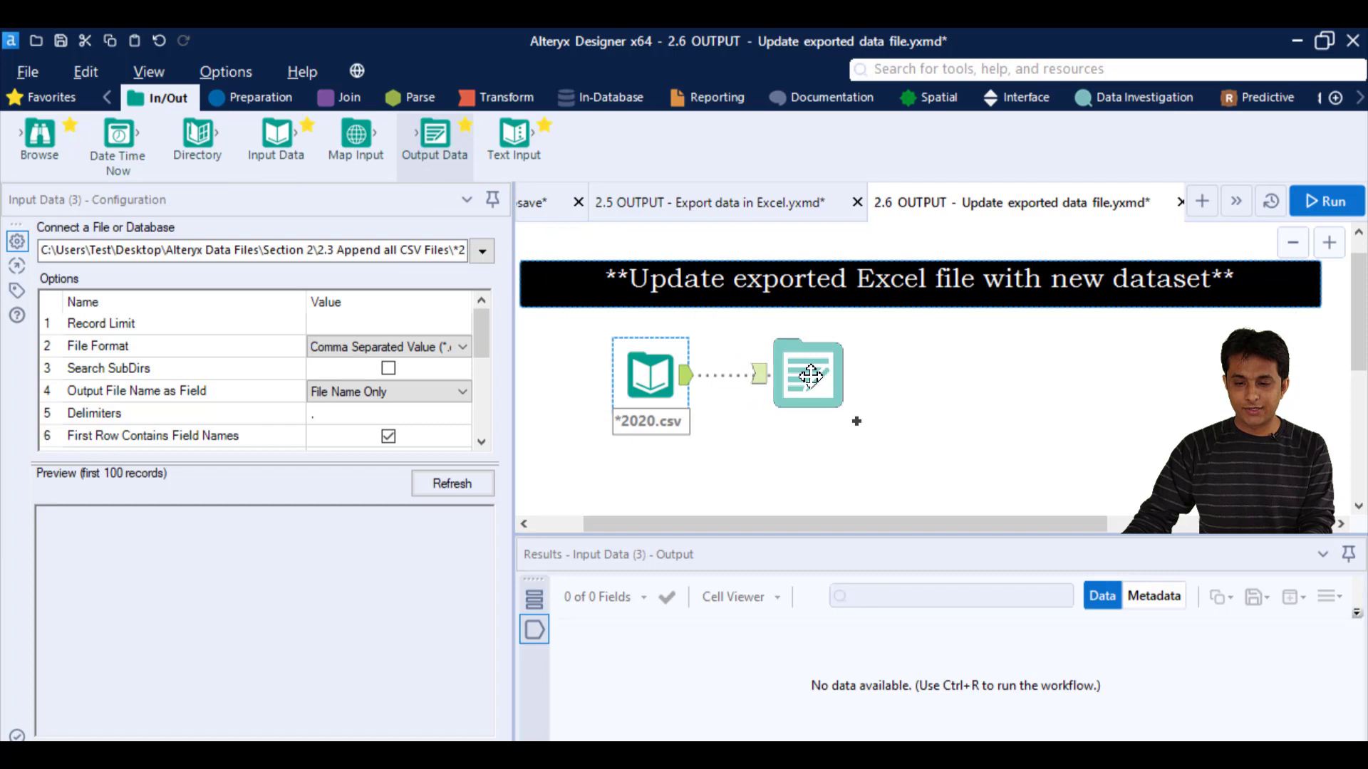
Step: Connect the output to write the 2020.csv data to sheet 'Entire Data' of 2020 Sales Data.xlsx
click(805, 373)
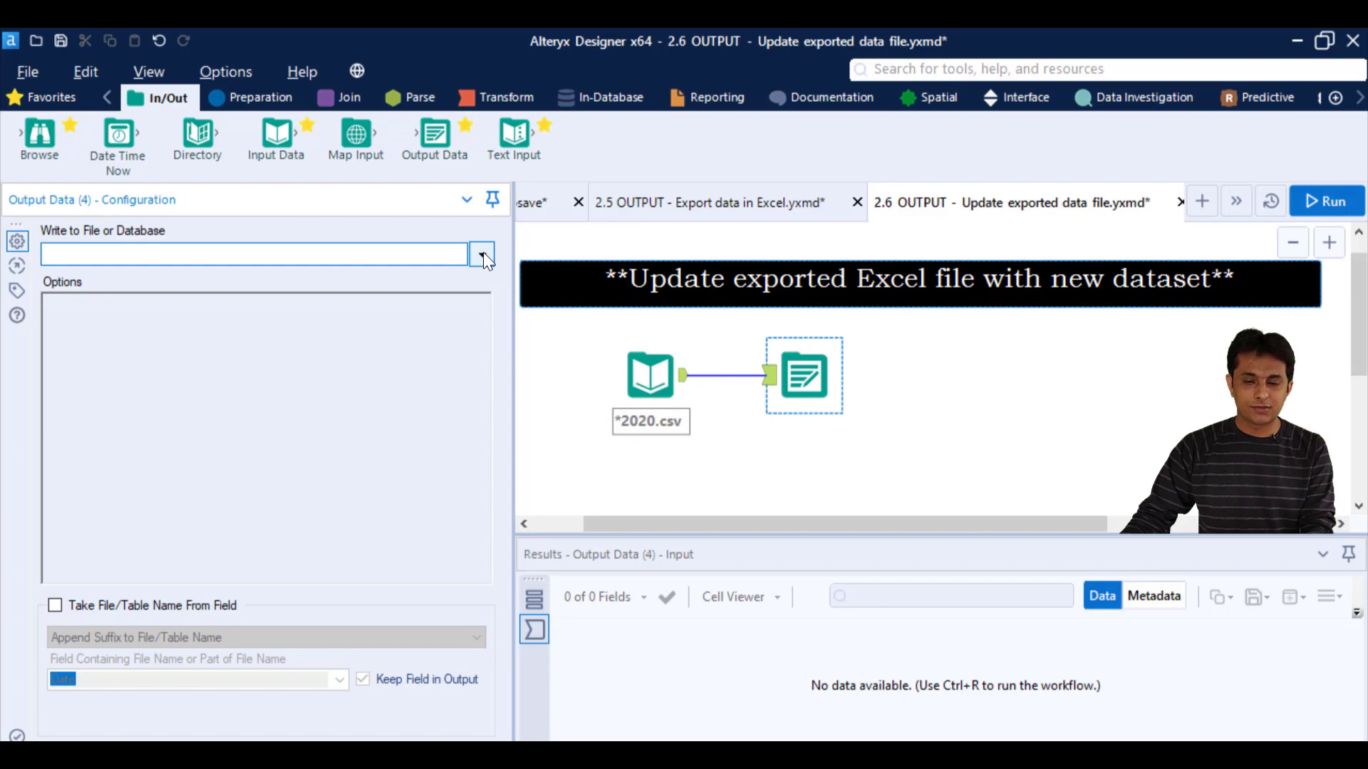
click(482, 253)
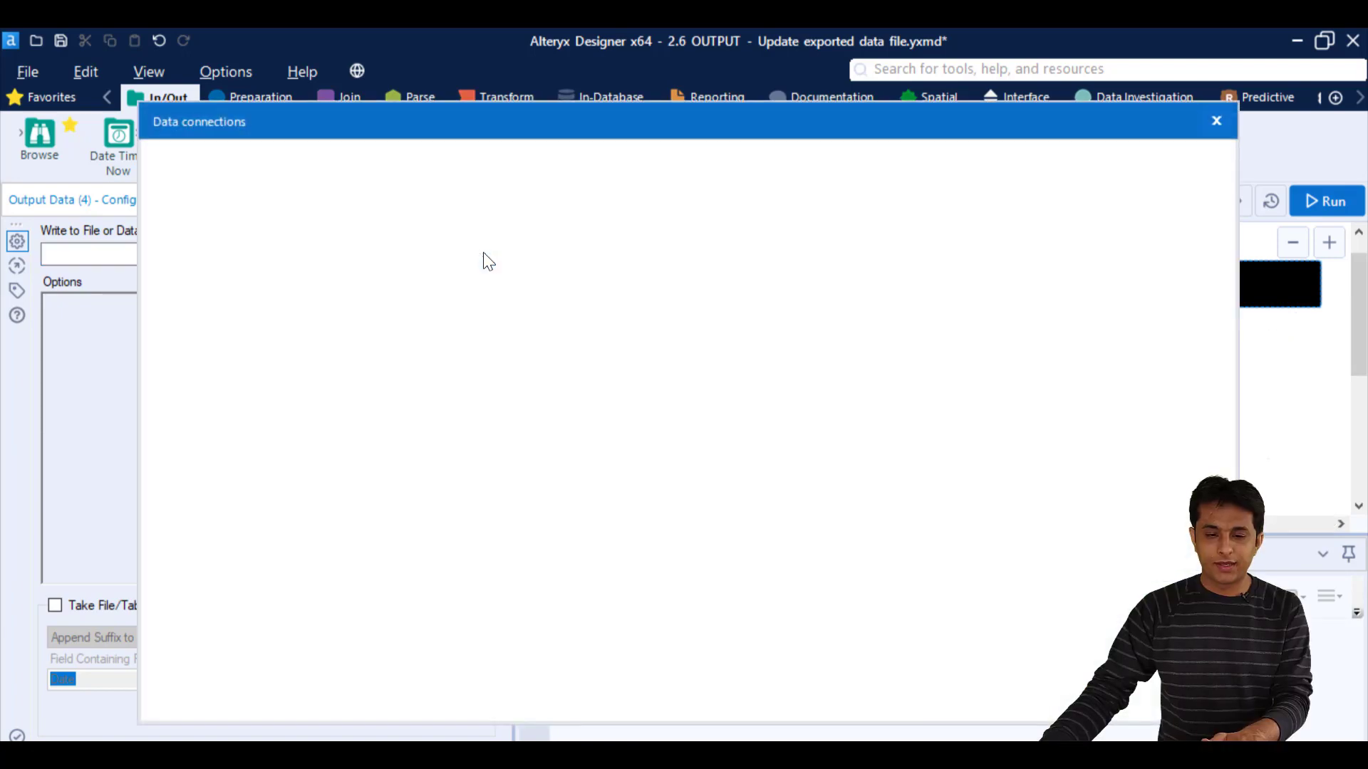
click(215, 246)
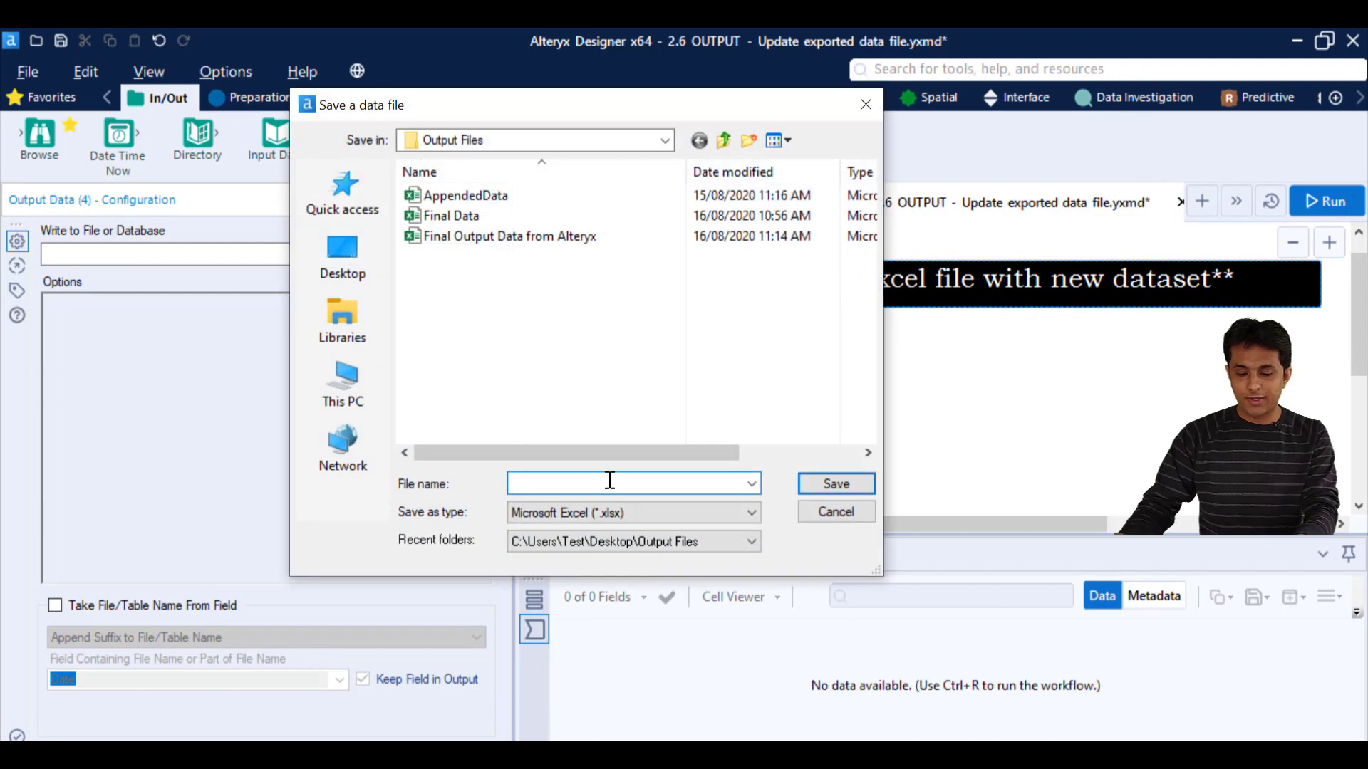
text(2020 sA)
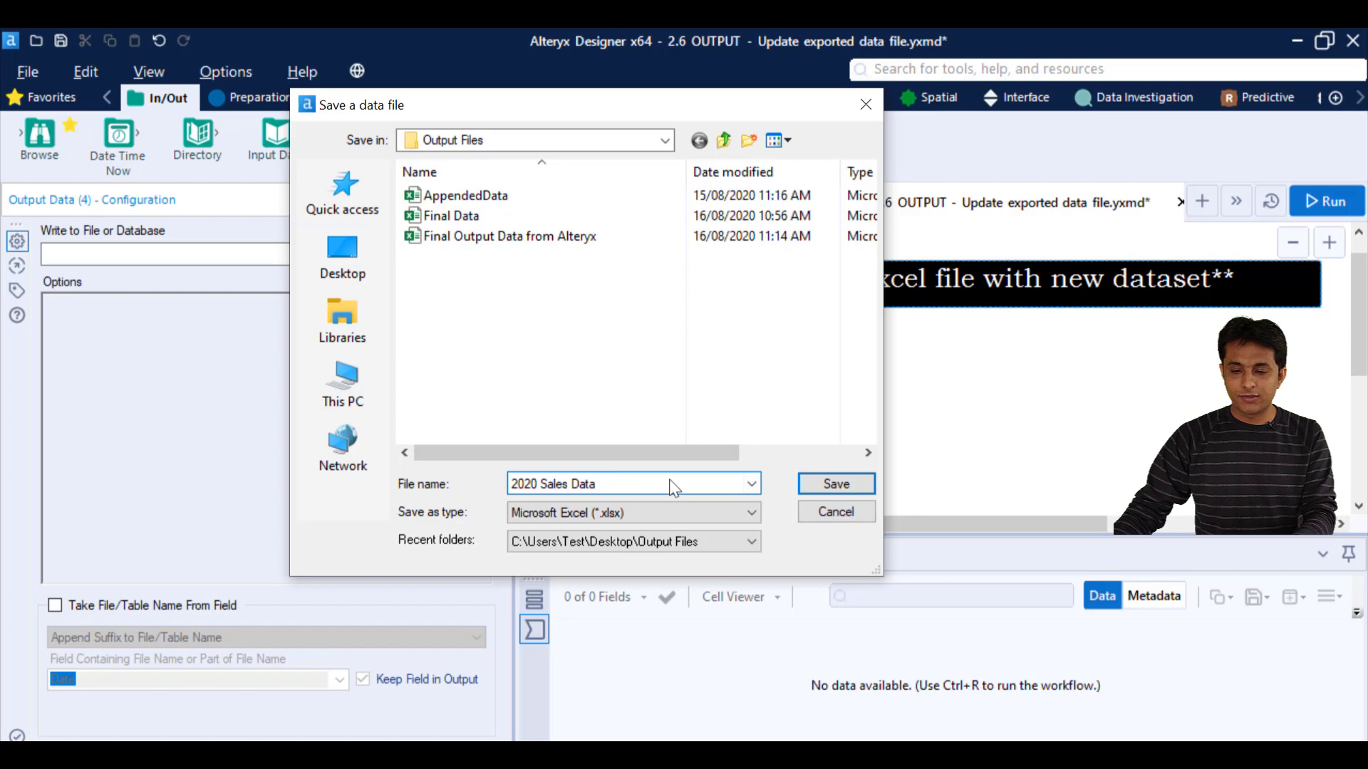
click(833, 483)
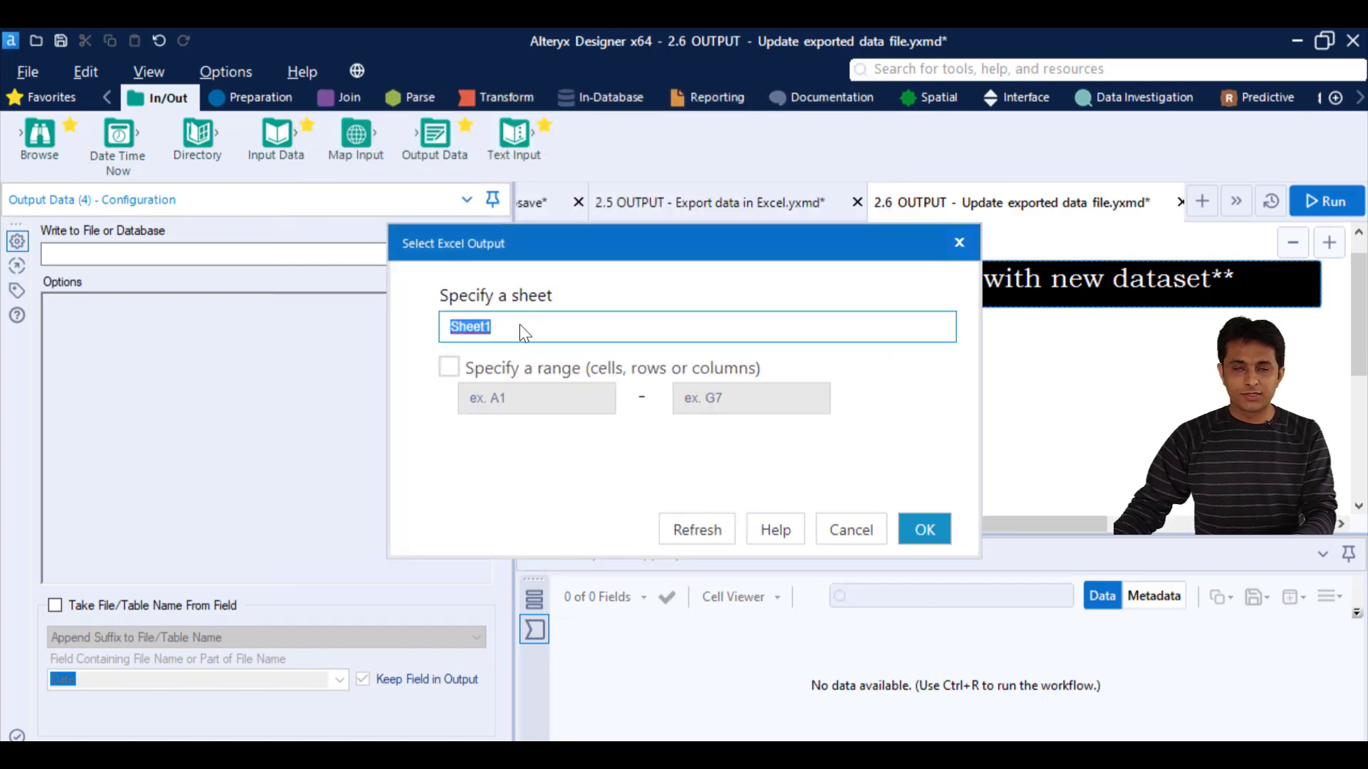
text(Entire Data)
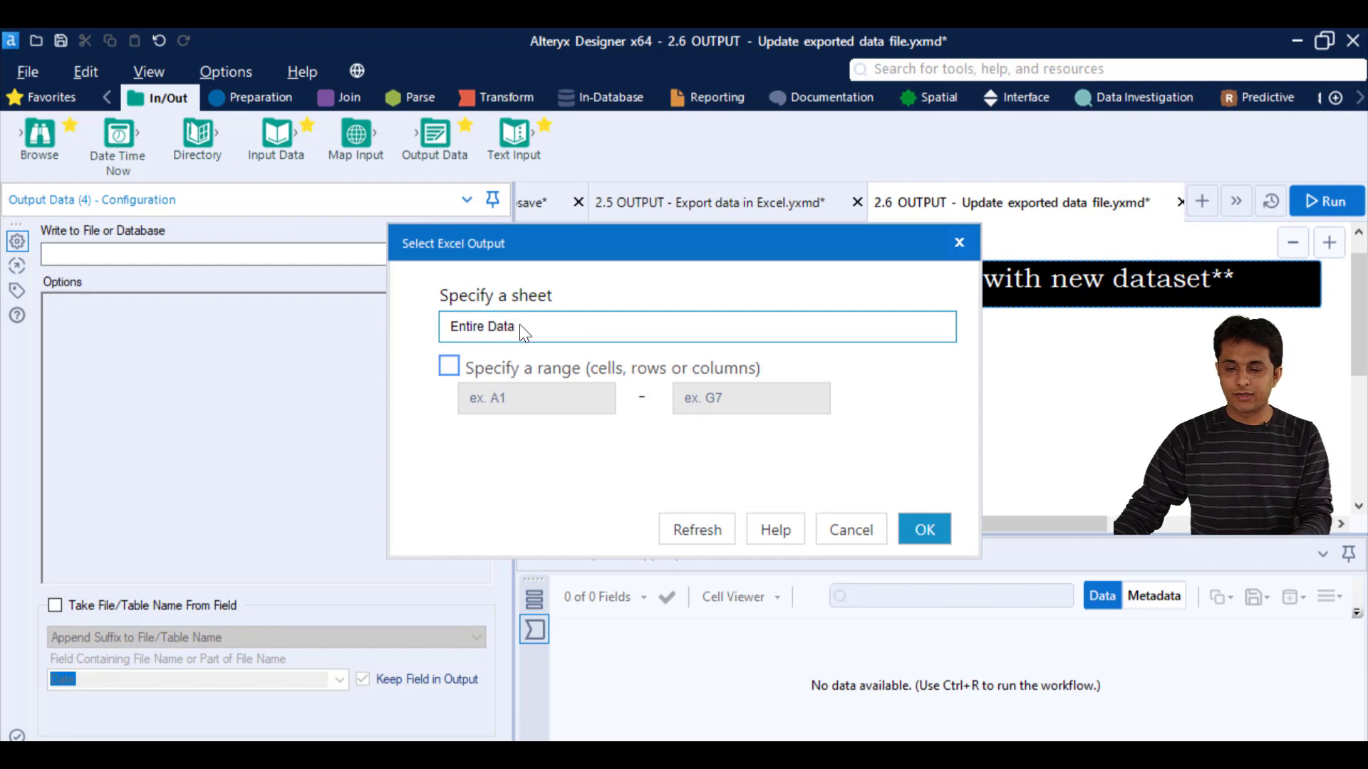
click(923, 530)
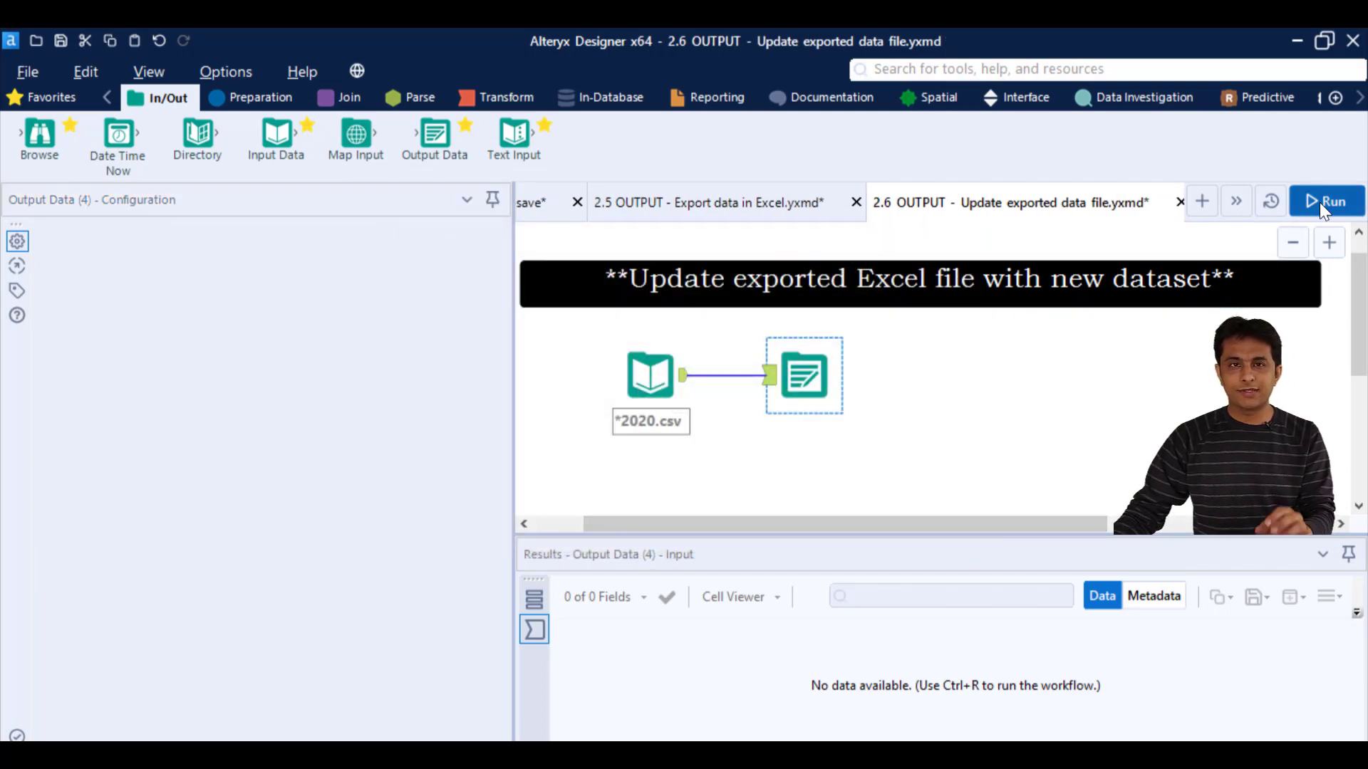
Step: Run the workflow twice; the second run ends with one error on the output
click(1326, 201)
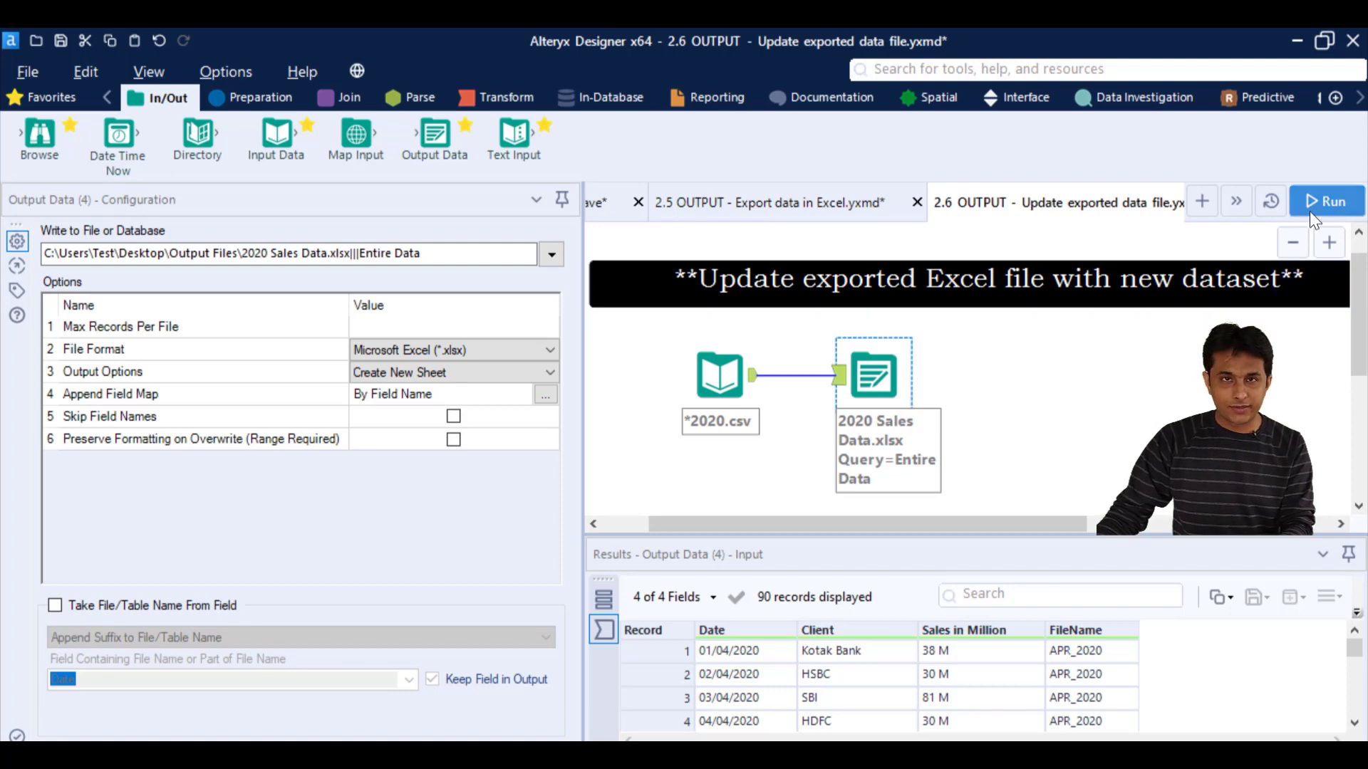
click(1325, 201)
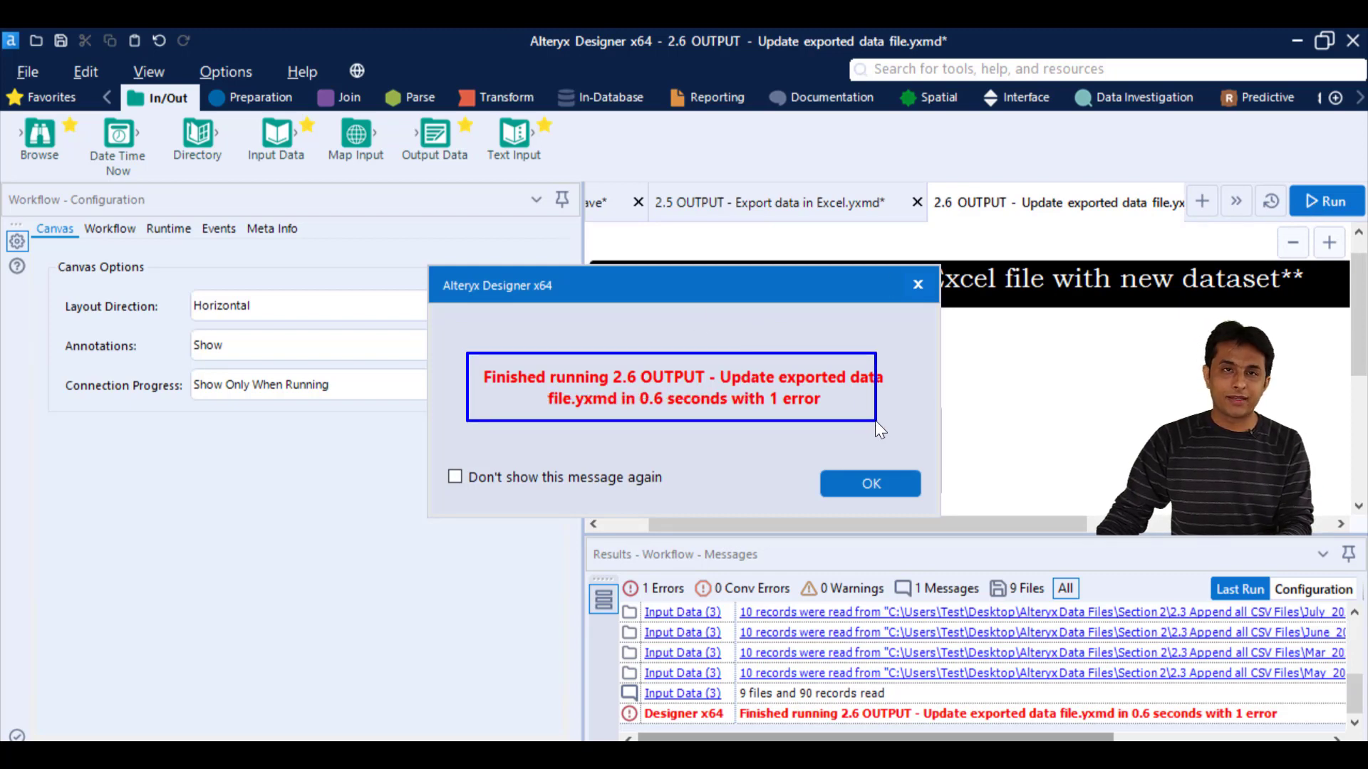
mouse_move(934, 416)
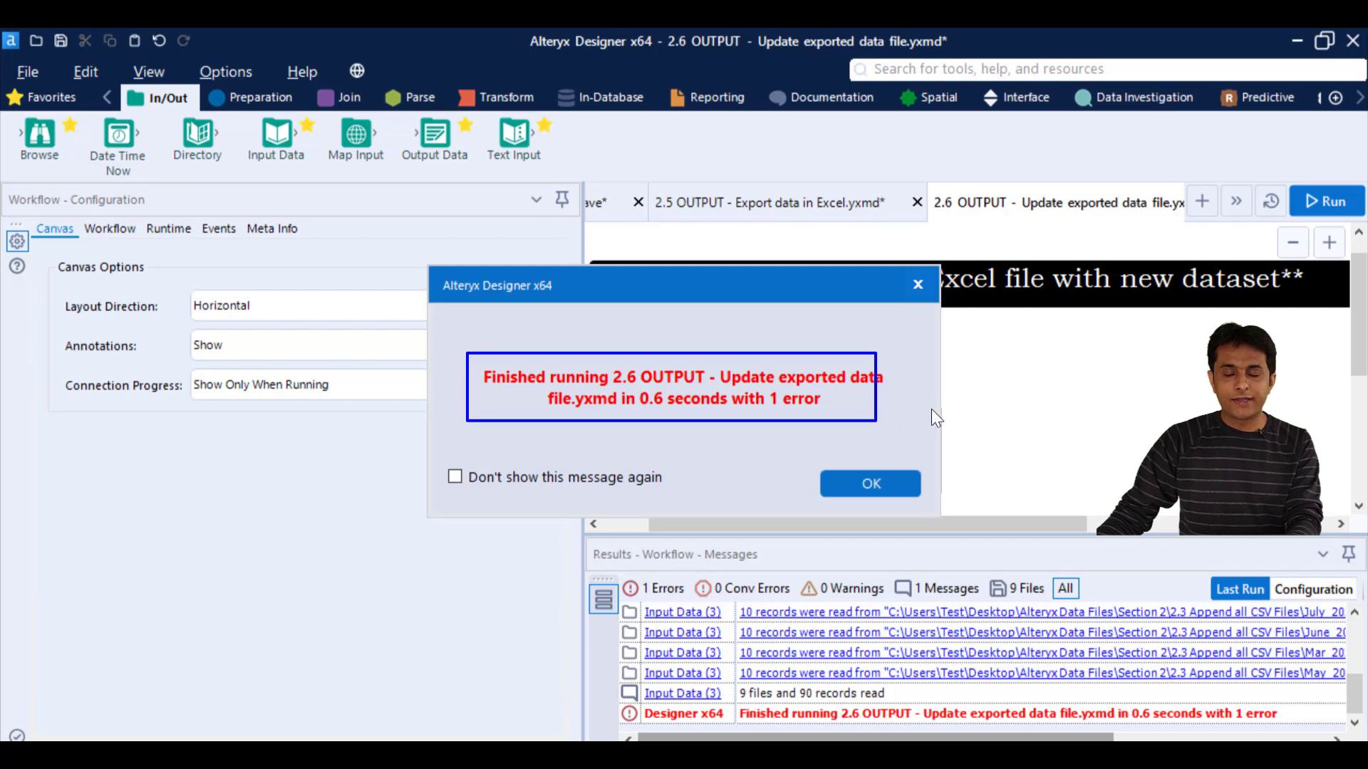
click(869, 483)
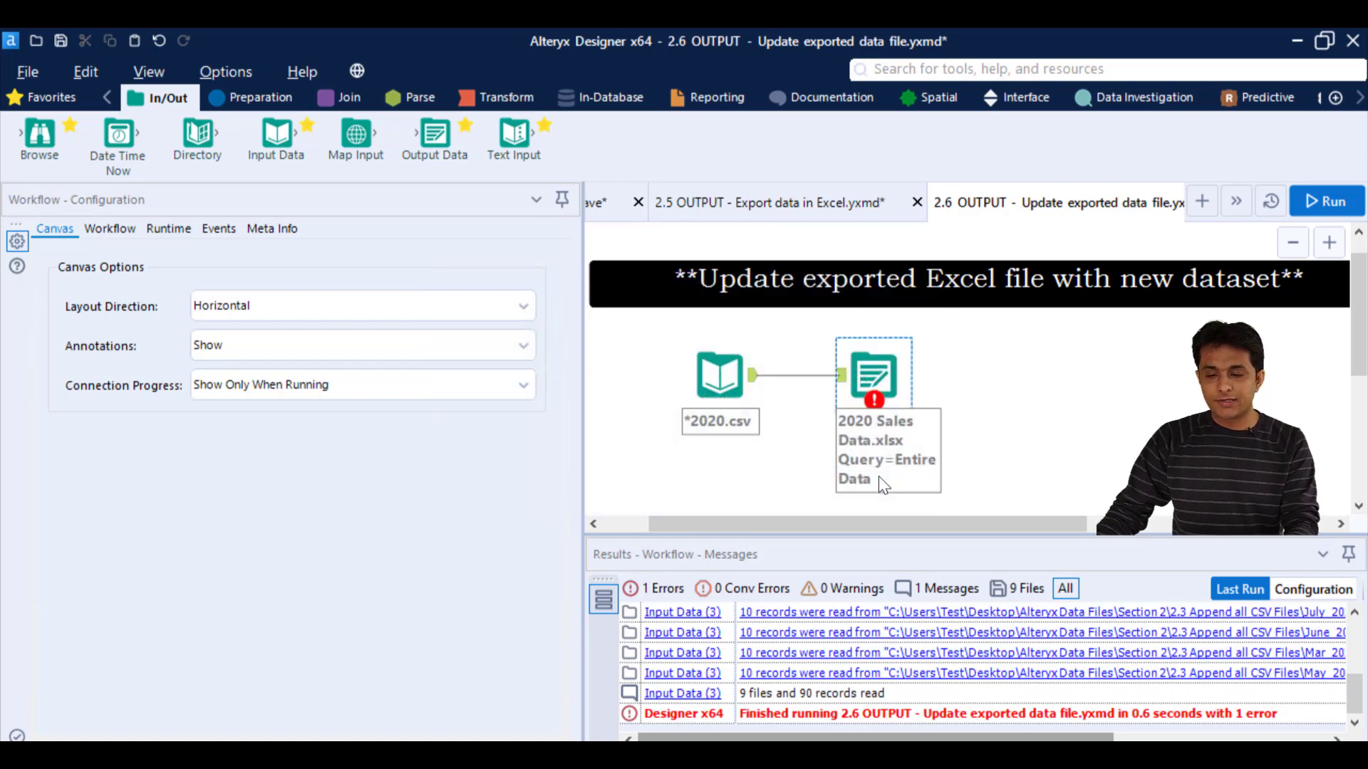
click(873, 375)
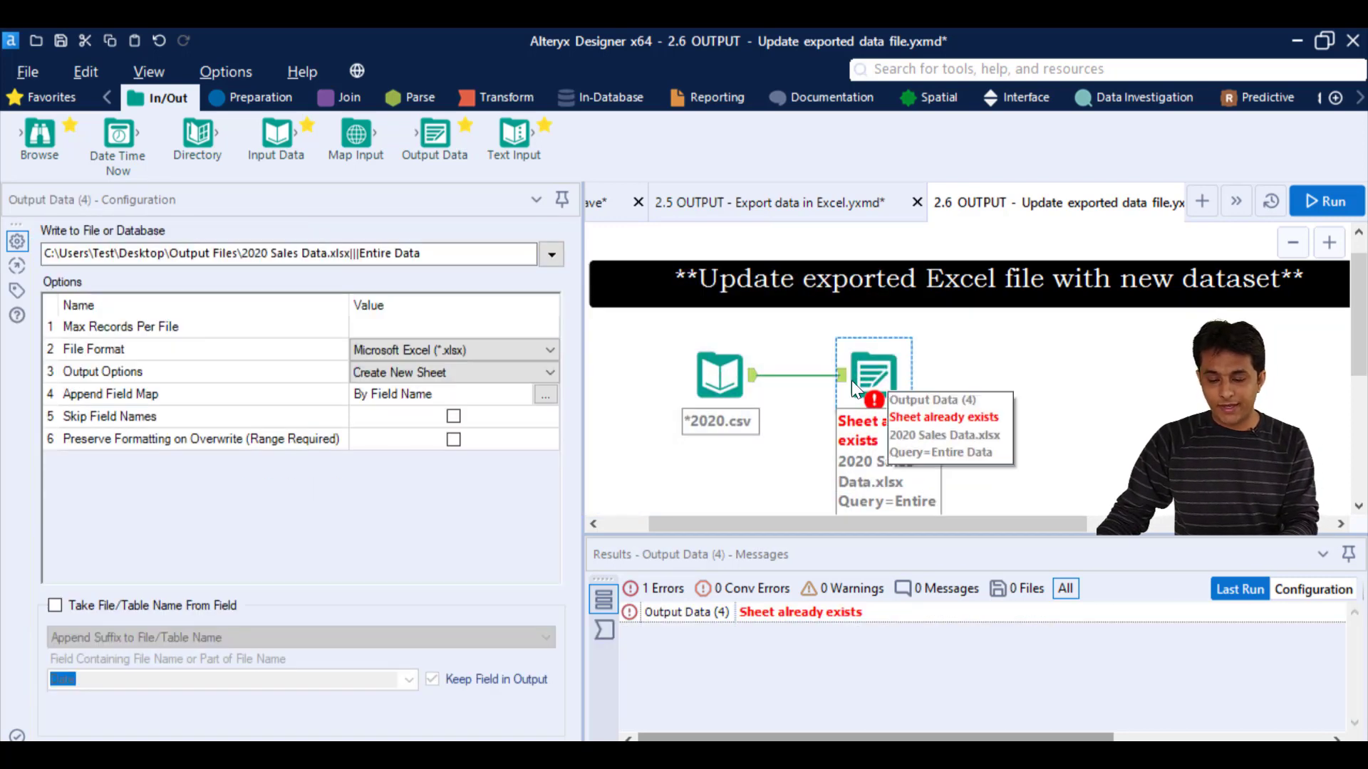
mouse_move(969, 469)
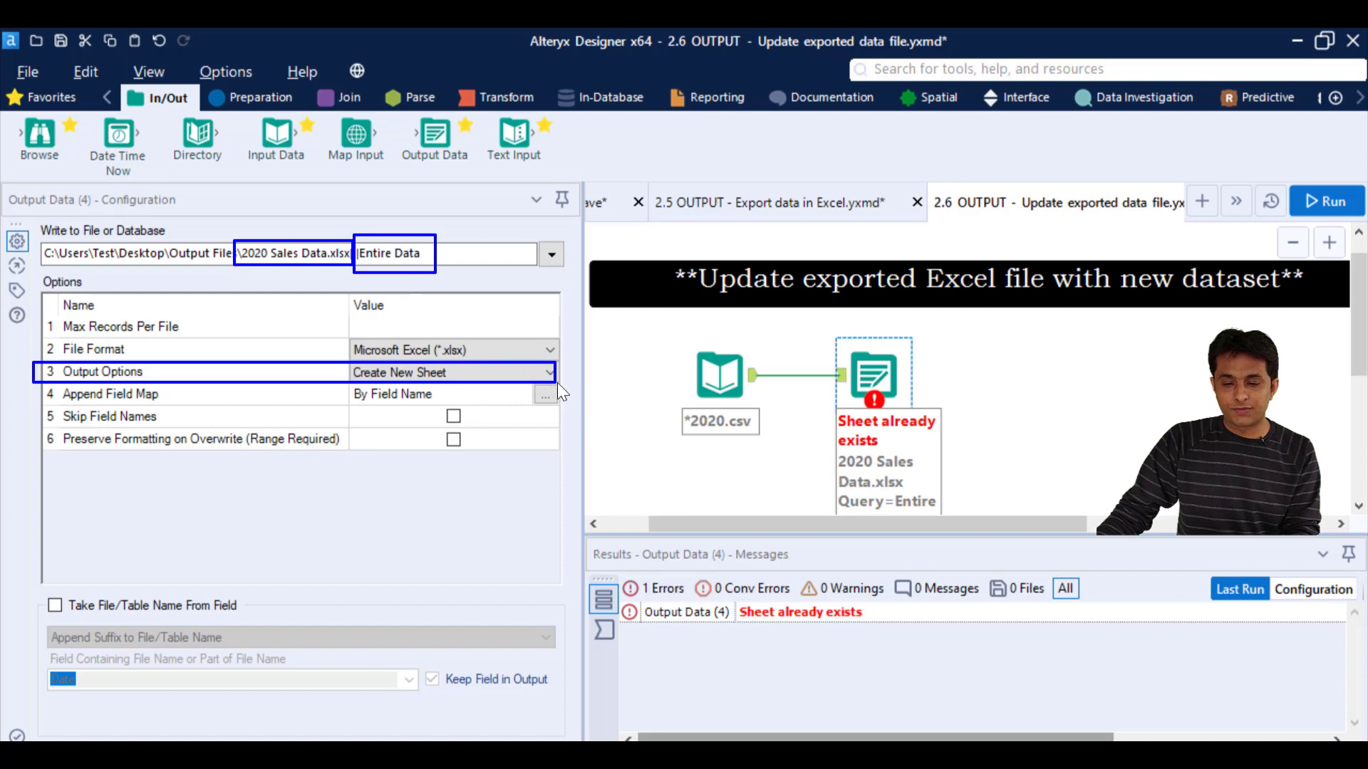
mouse_move(510, 366)
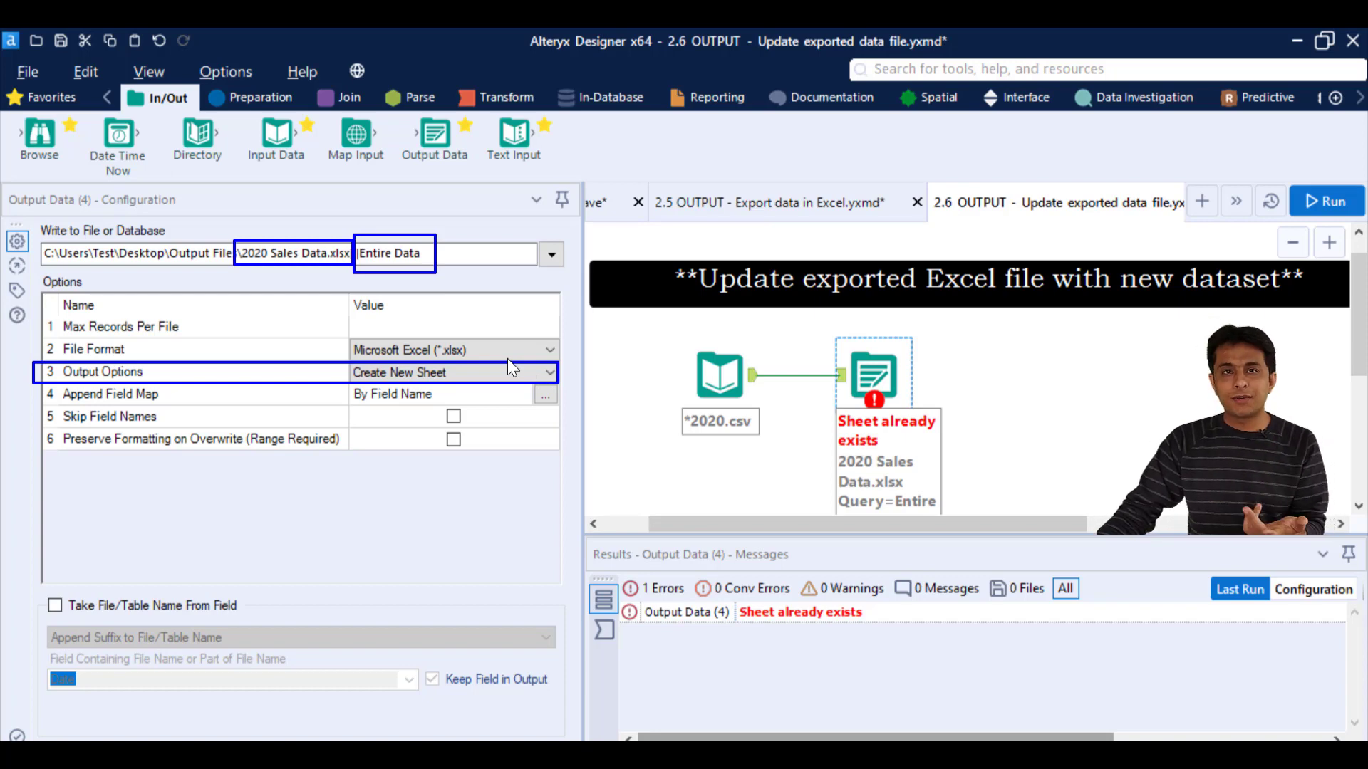
click(453, 372)
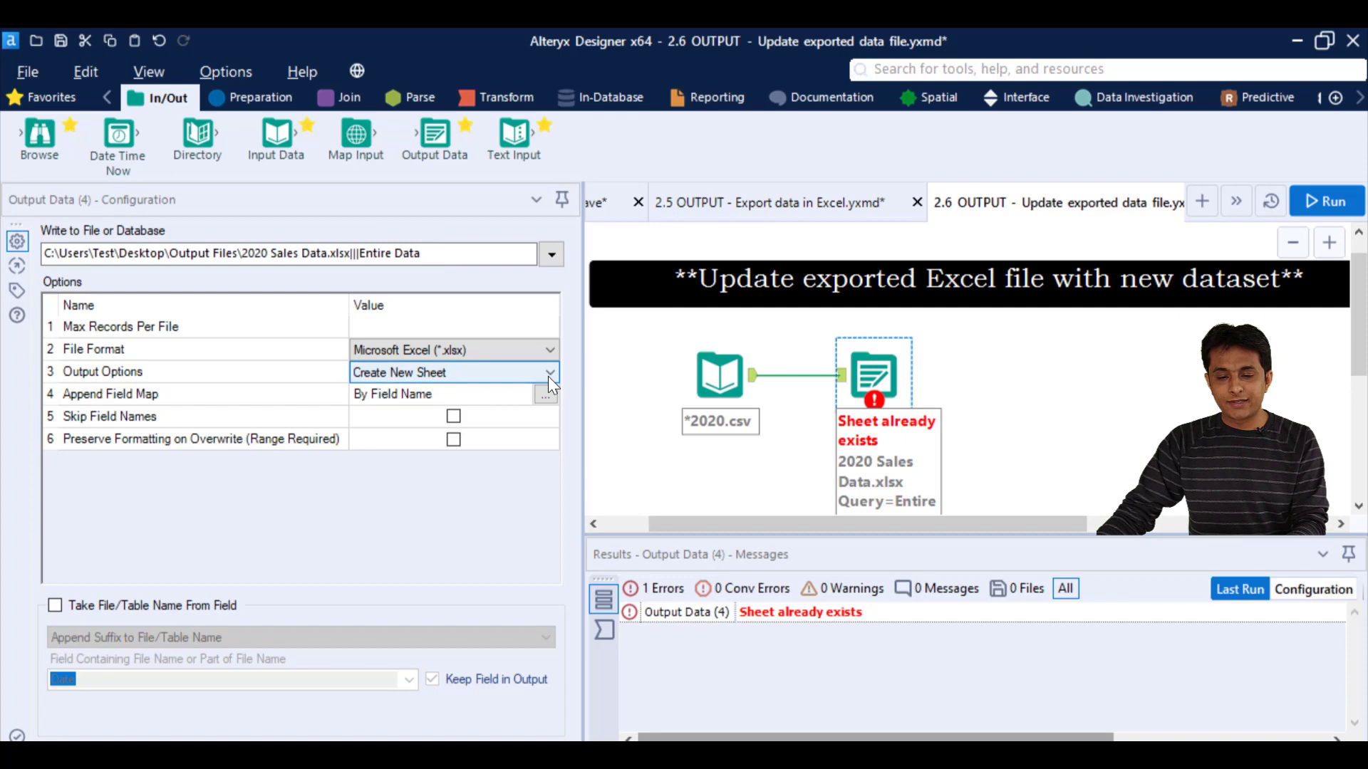
Step: Set Output Options to Overwrite File (Remove) and rerun, writing 90 records without errors
click(550, 372)
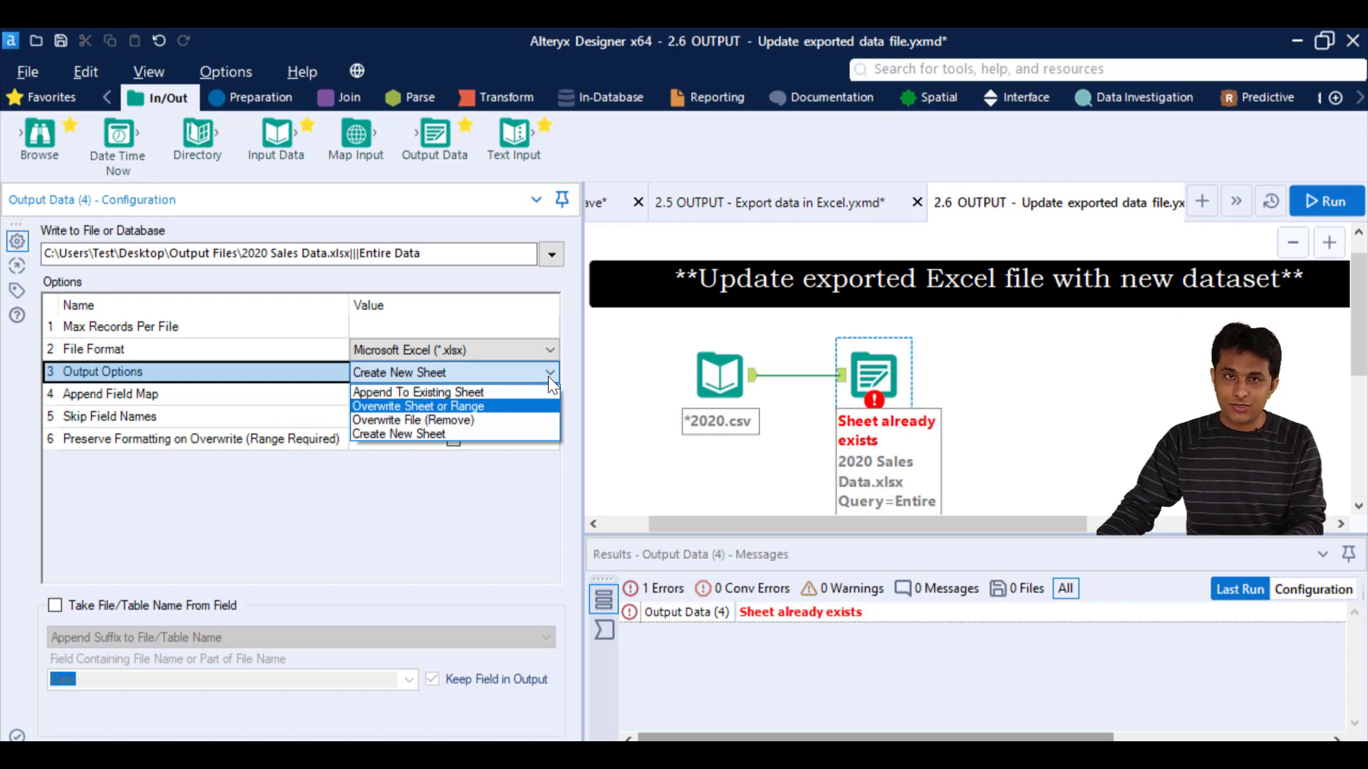
mouse_move(418, 392)
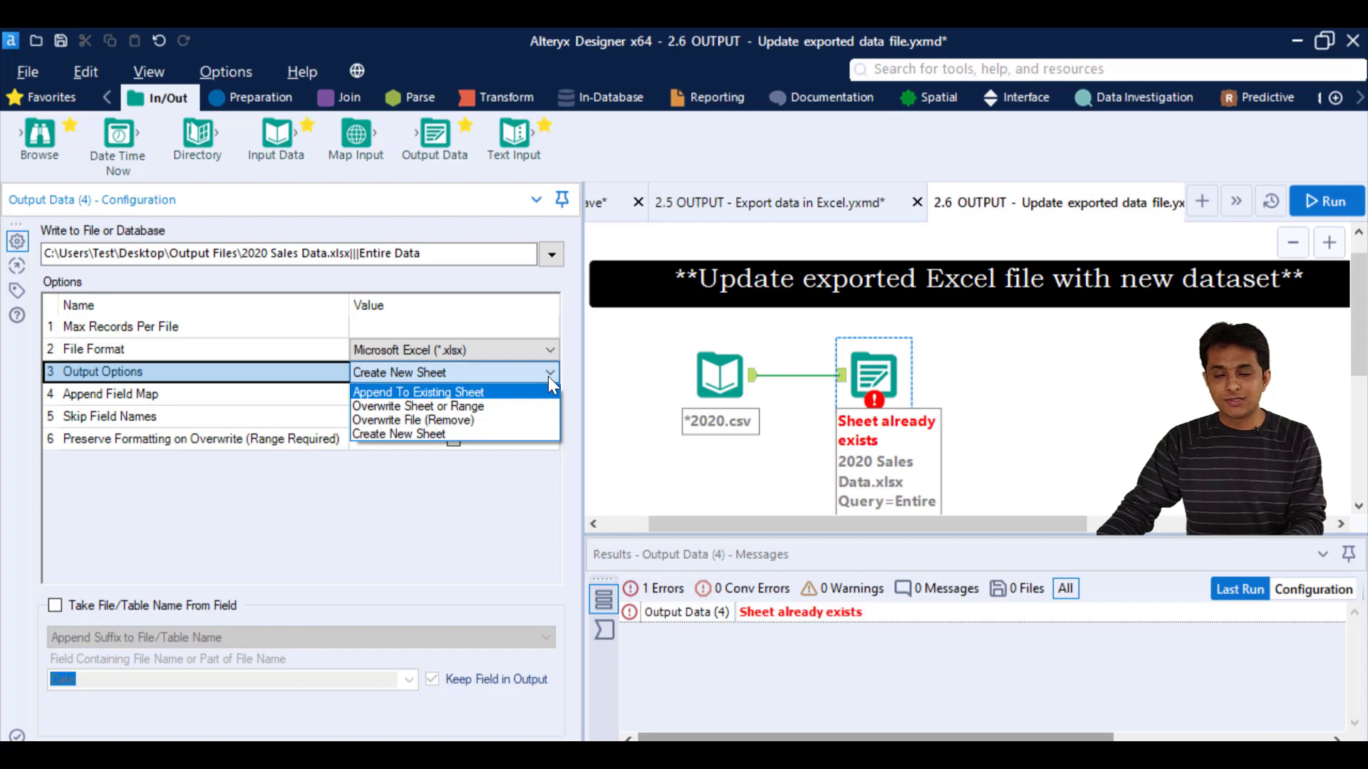
mouse_move(475, 428)
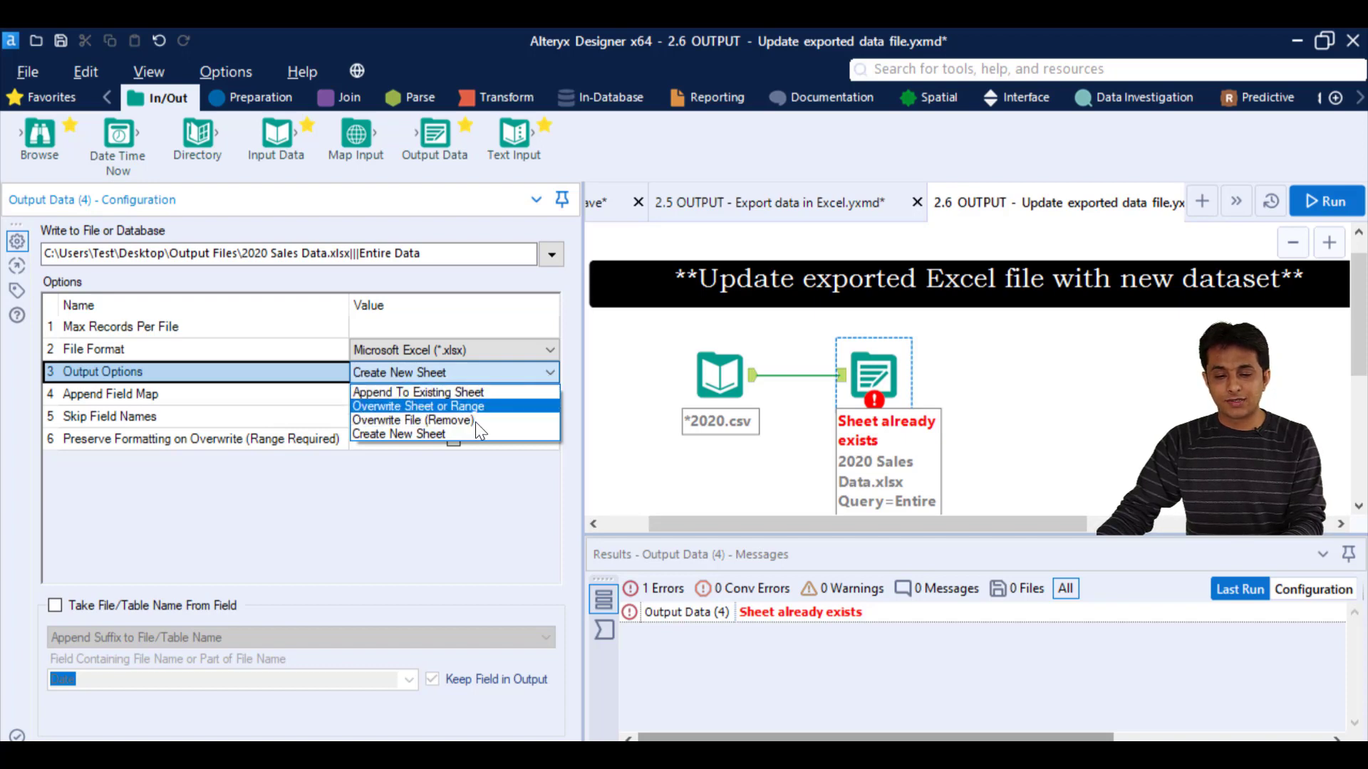
click(414, 419)
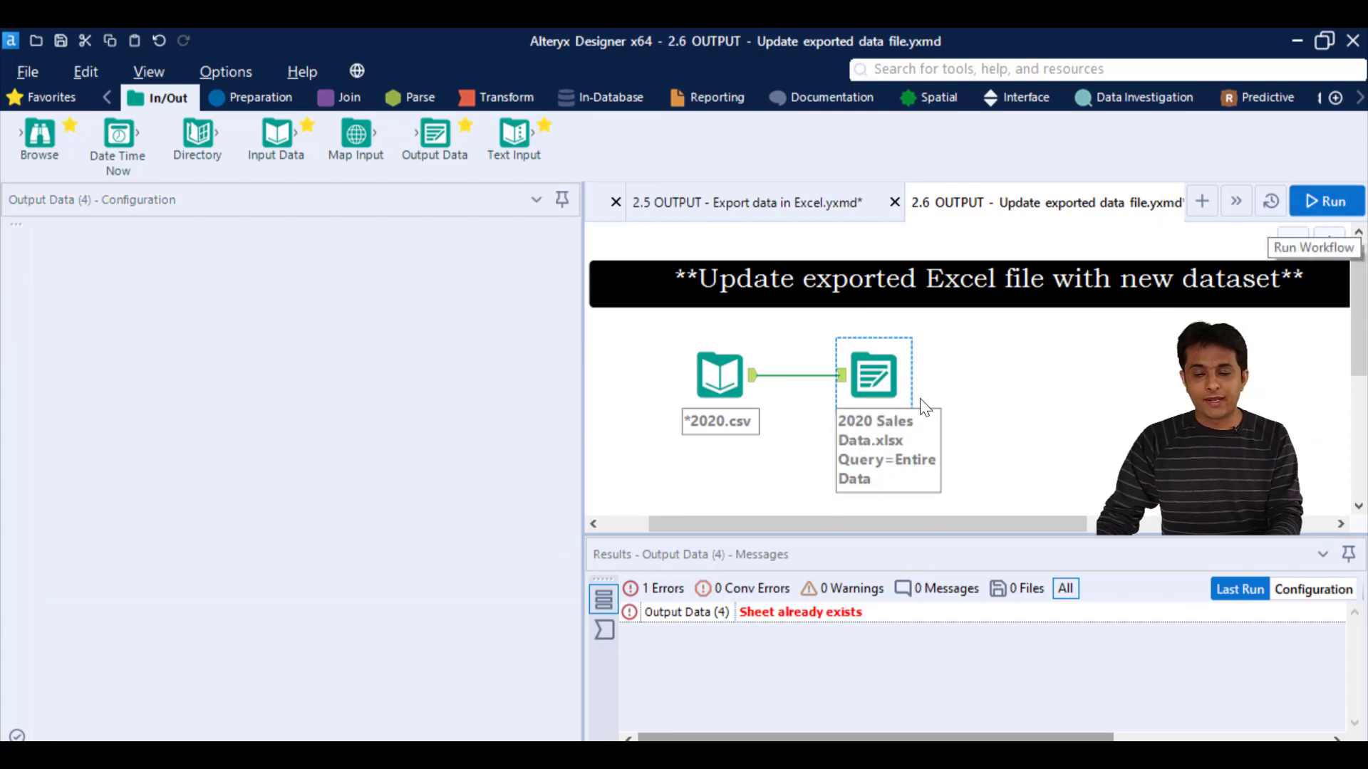
click(1327, 201)
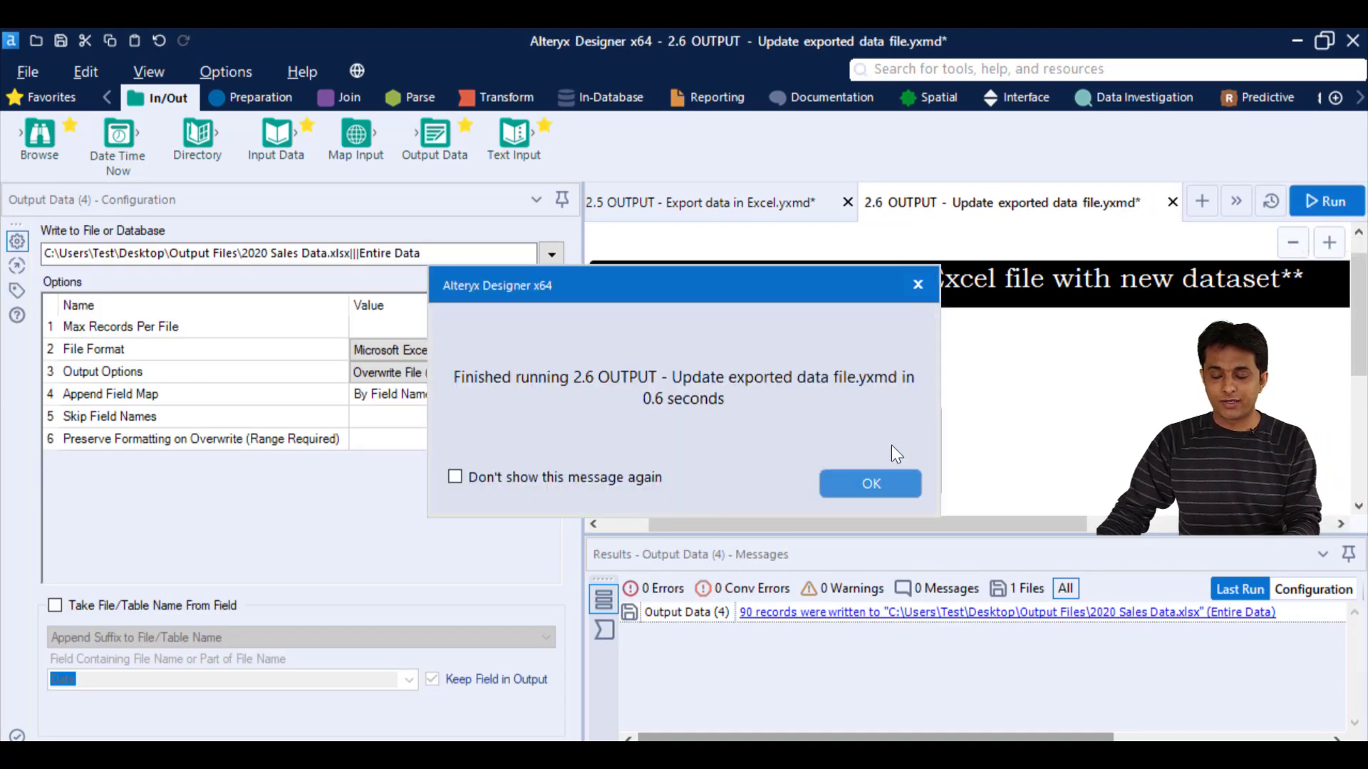
click(869, 483)
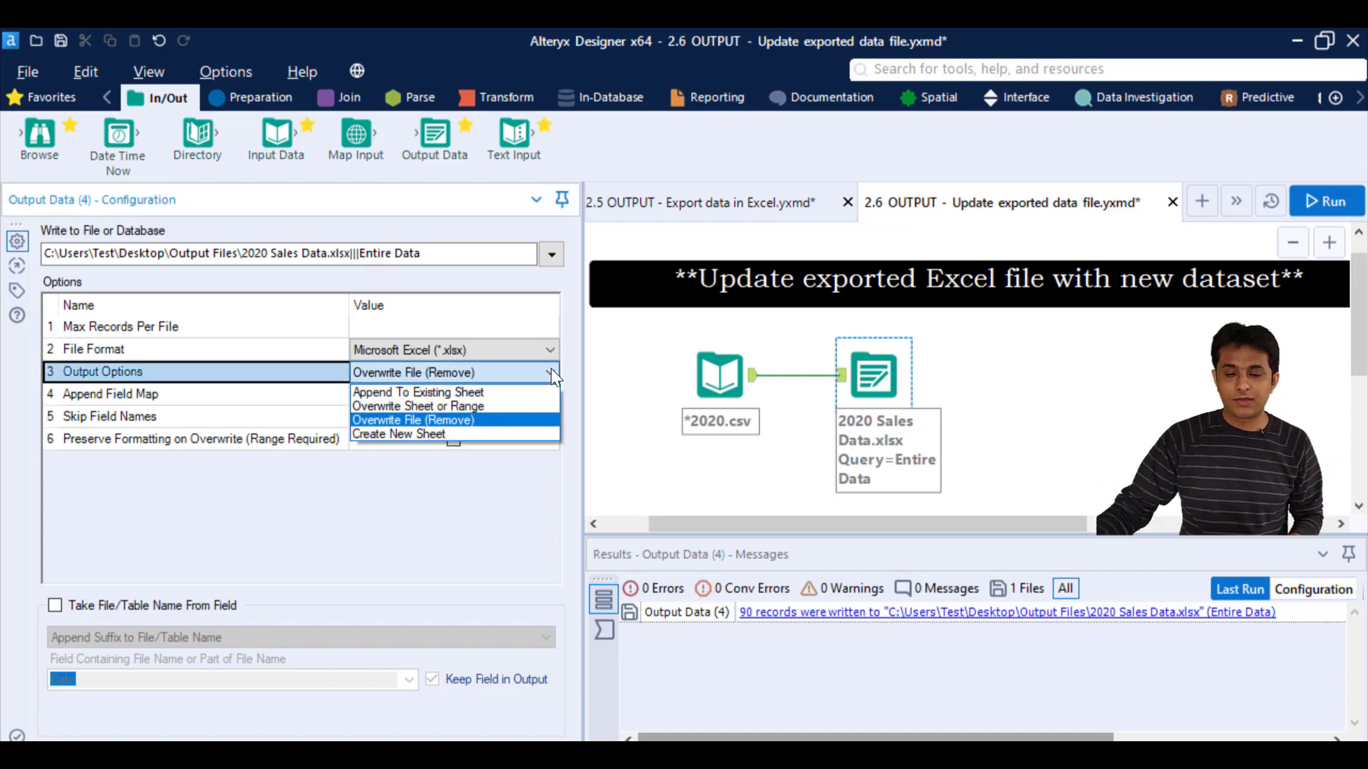
mouse_move(417, 406)
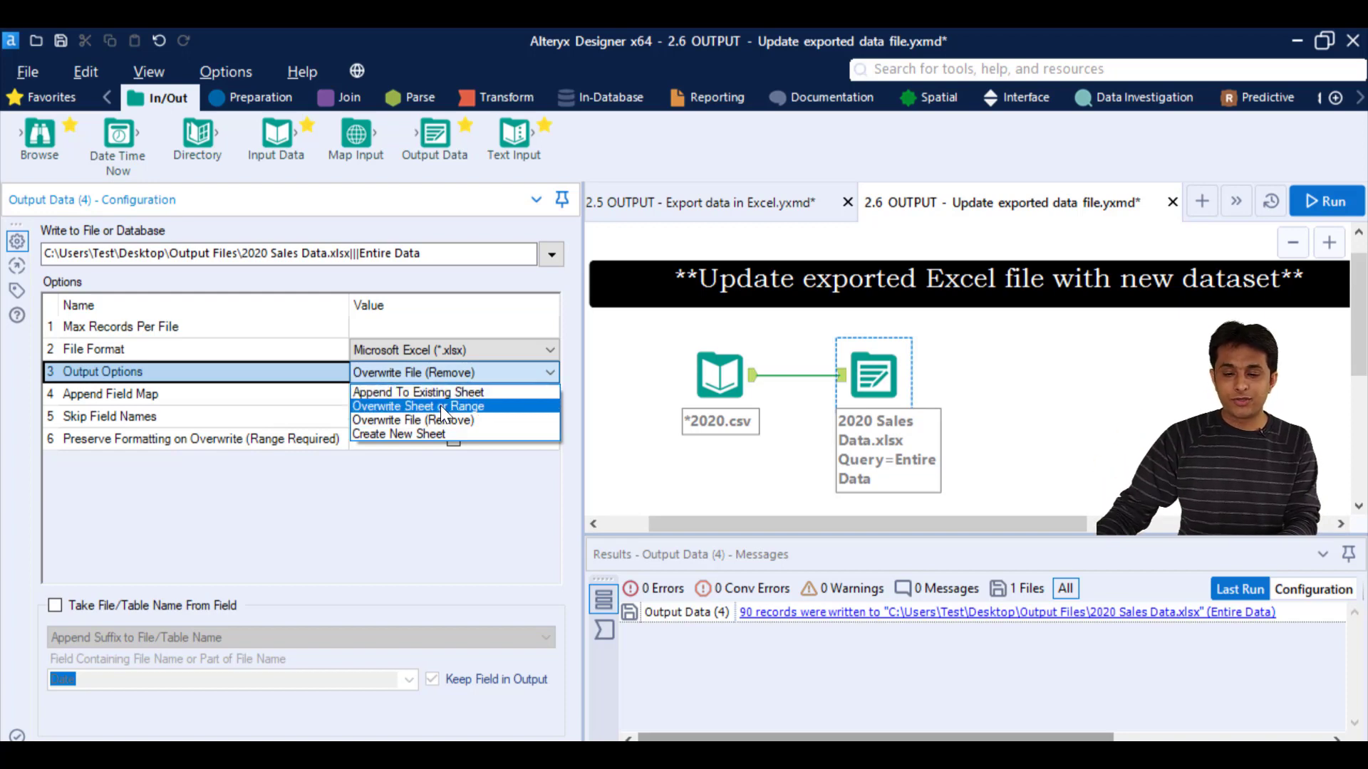
Step: Set Output Options to Overwrite Sheet or Range for the Entire Data sheet and rerun
click(418, 406)
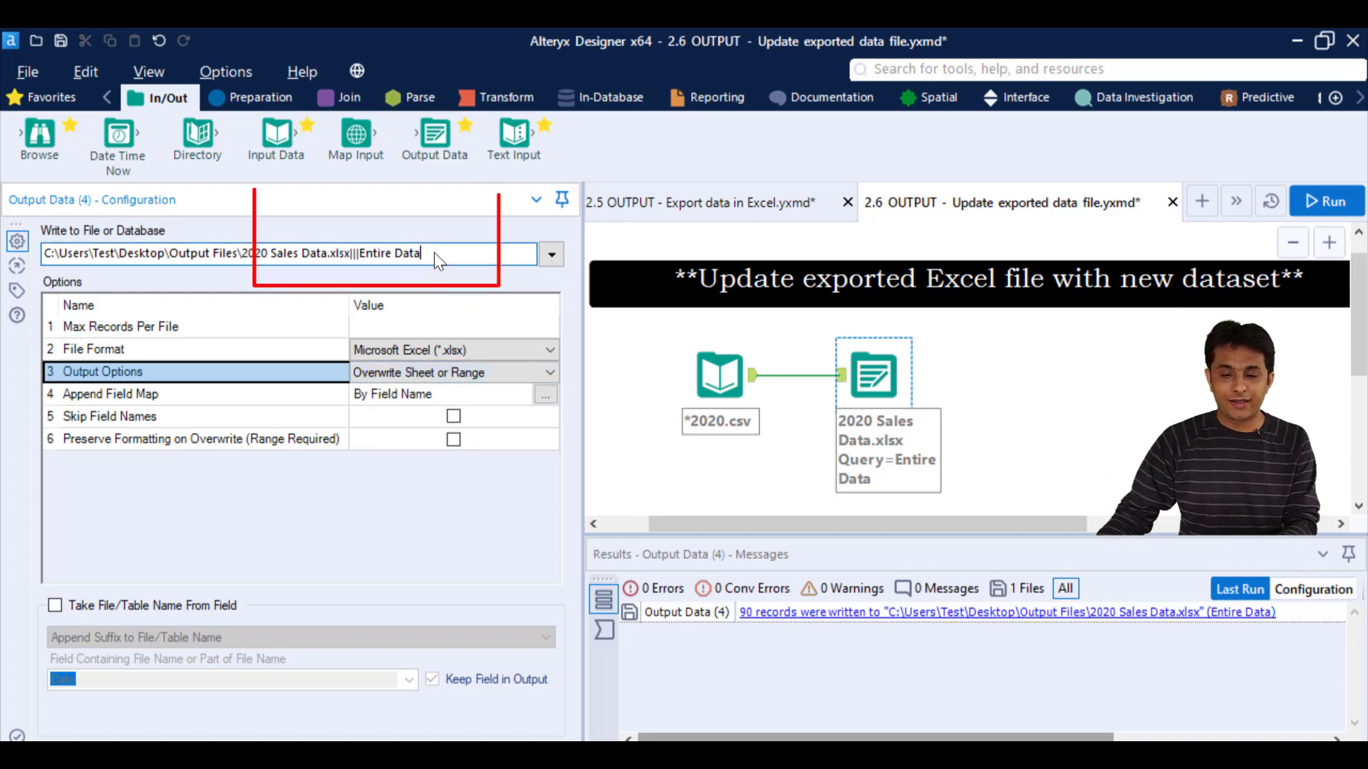
double_click(388, 254)
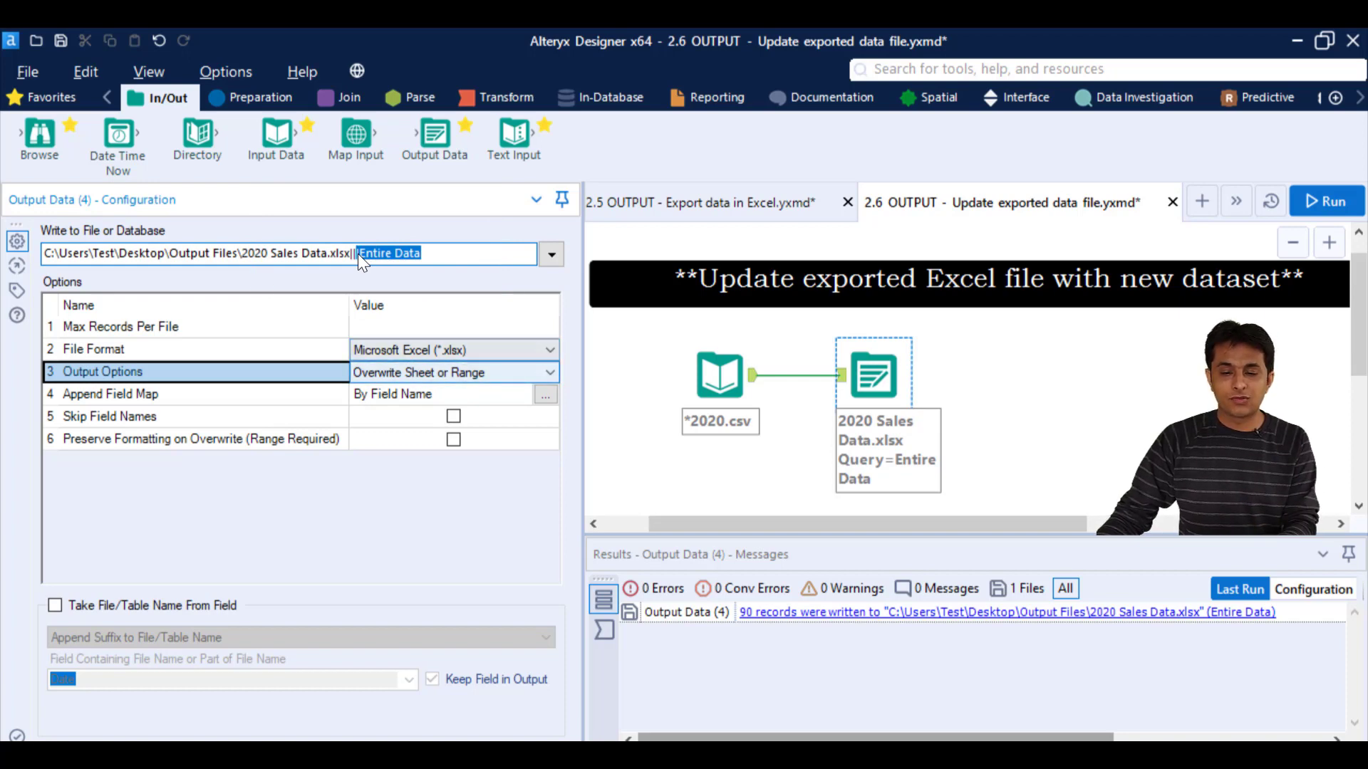
mouse_move(969, 230)
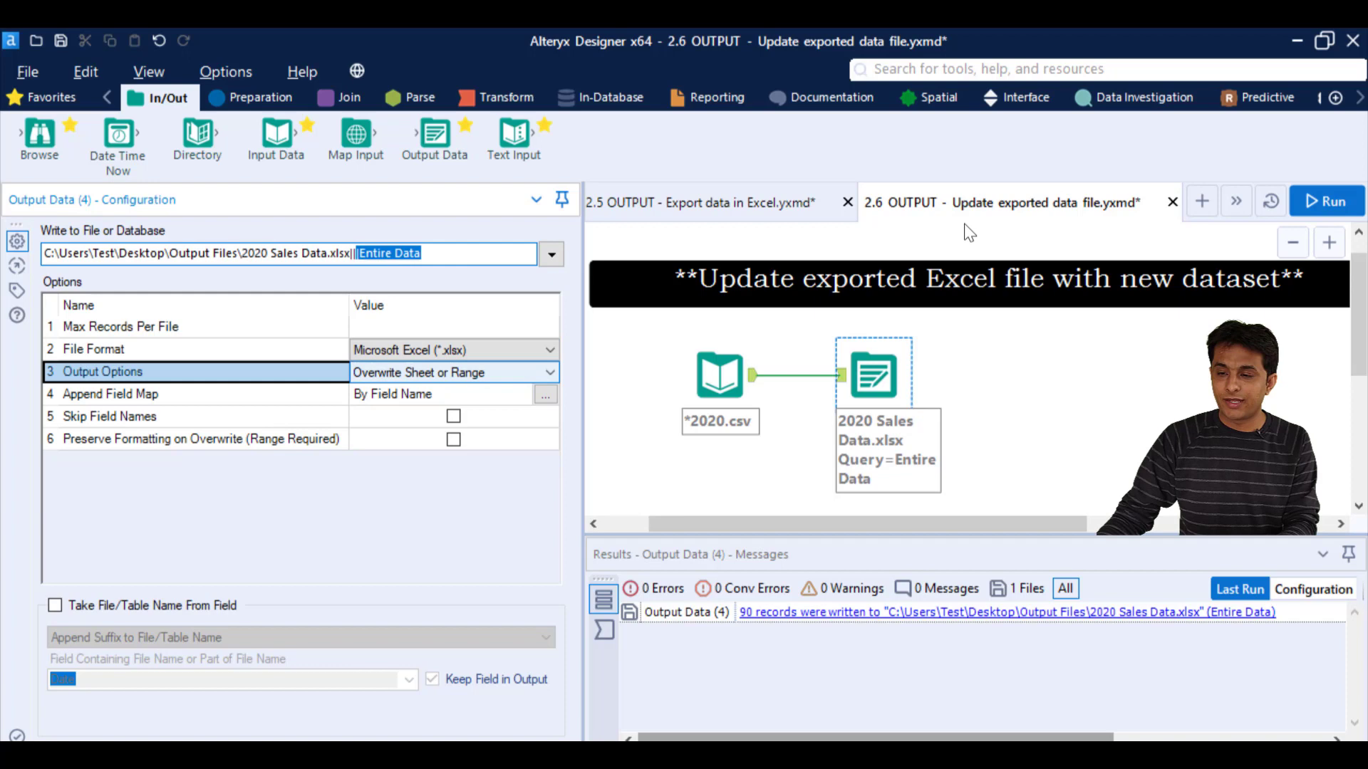
click(1327, 201)
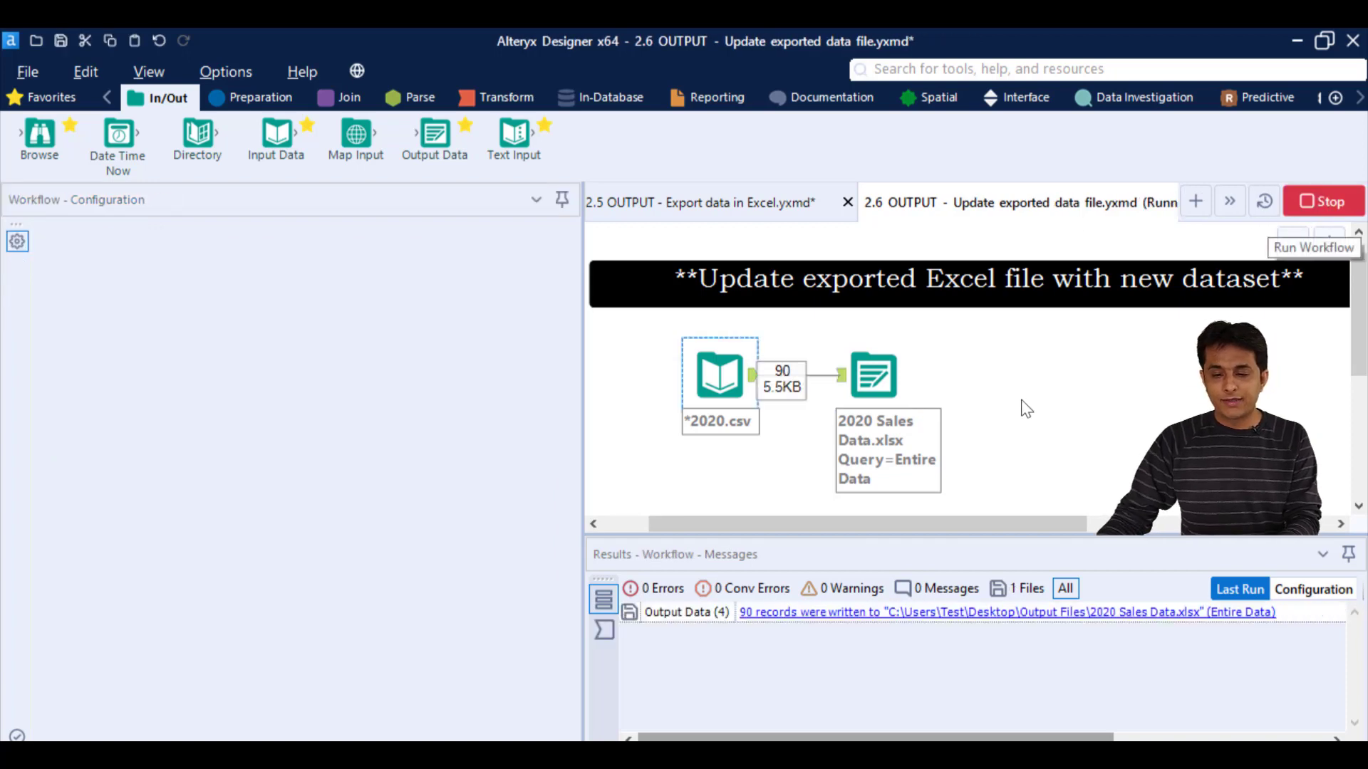
click(873, 374)
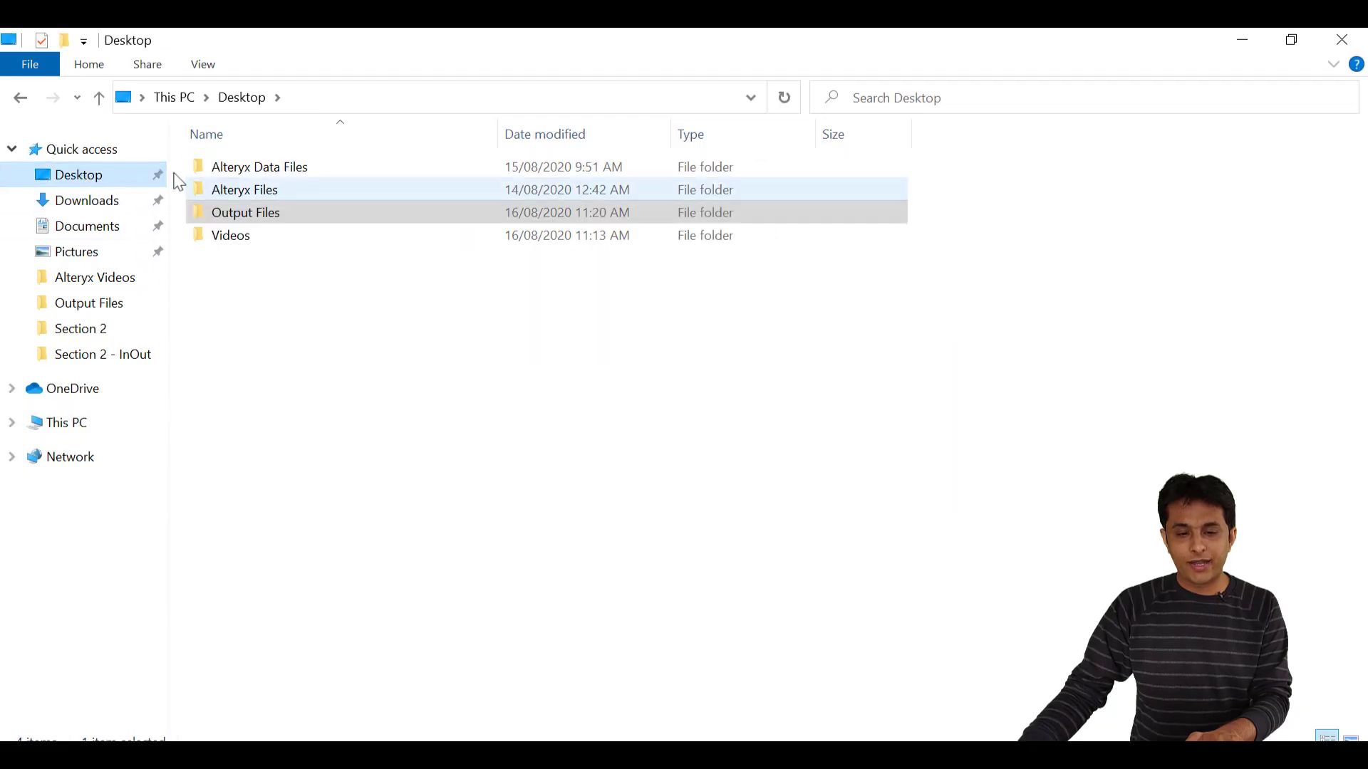
Step: Open the Output Files folder on the Desktop to inspect the exported workbook
double_click(260, 167)
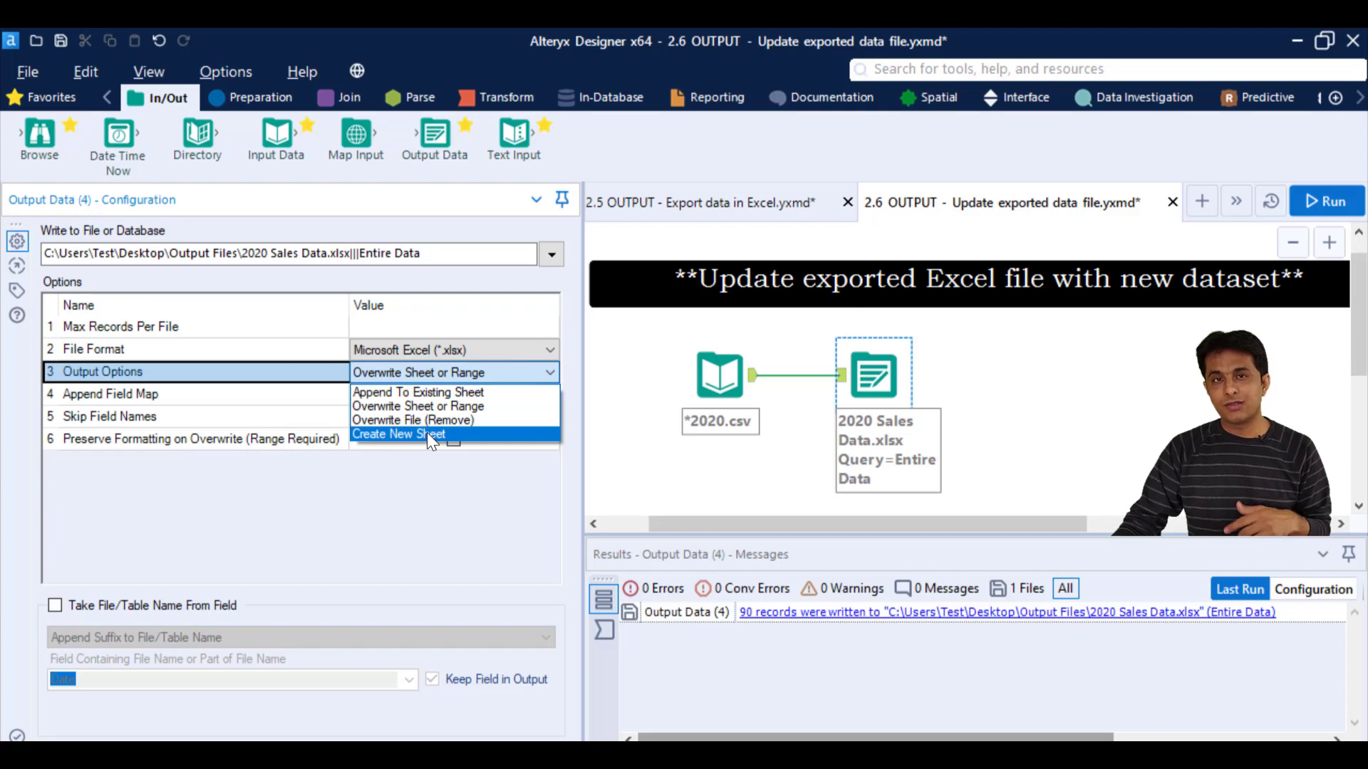
Step: Set Output Options to Create New Sheet and rename the target sheet to Entire Data2
click(399, 433)
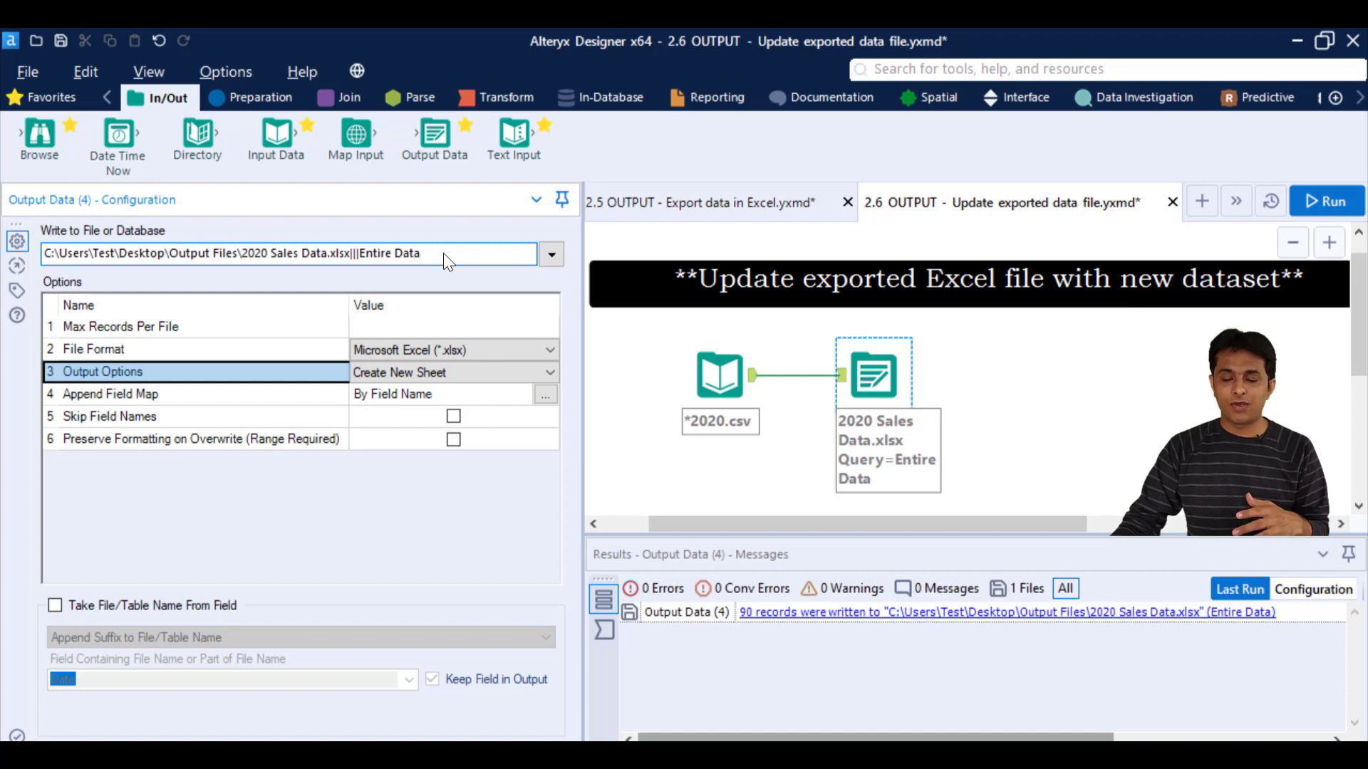
text(2)
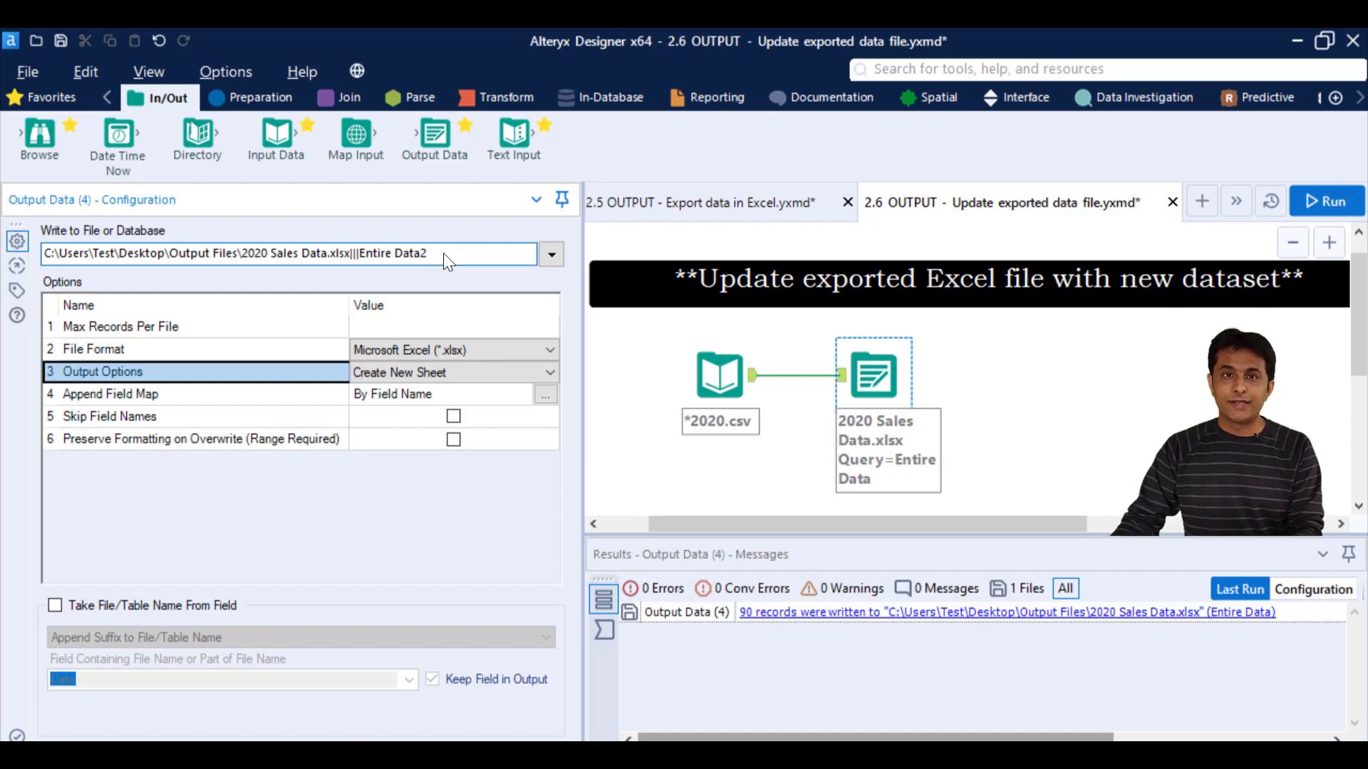